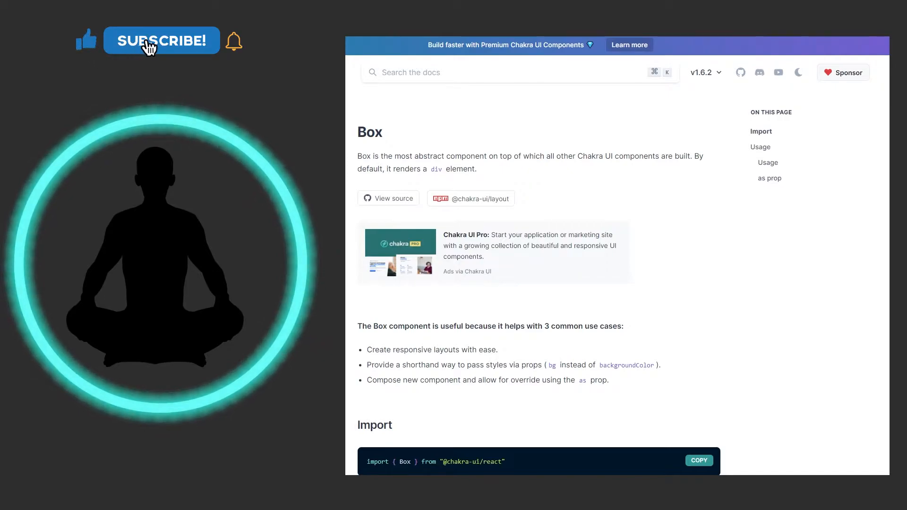
Scroll the Box docs page to its Usage section with the tomato "This is the Box" example
click(162, 41)
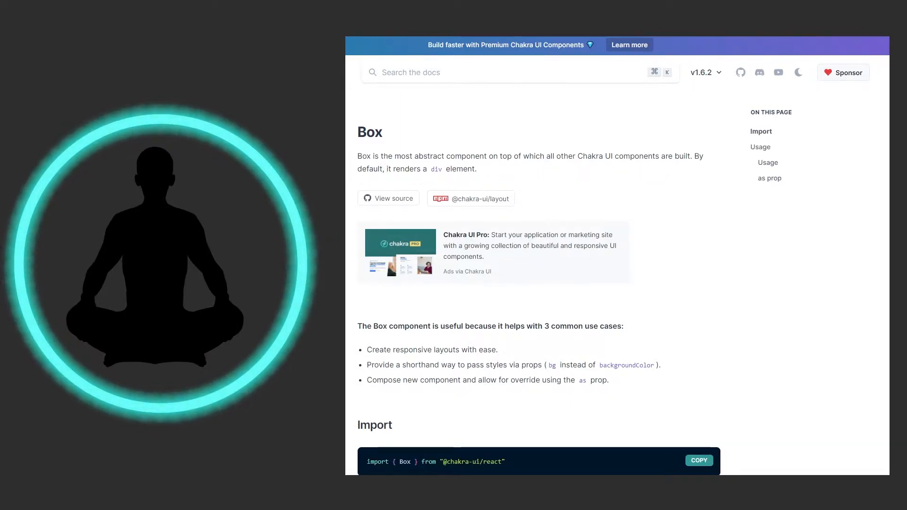
scroll(down, 3)
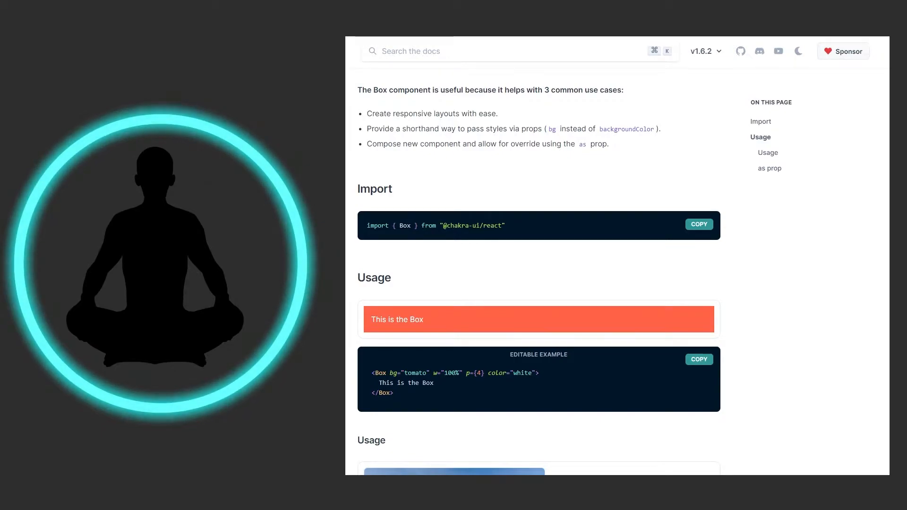
mouse_move(560, 206)
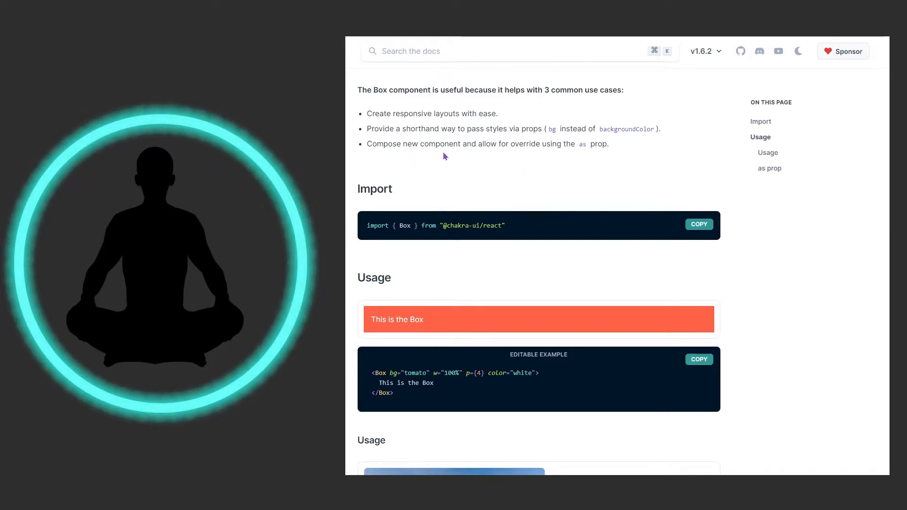
mouse_move(472, 156)
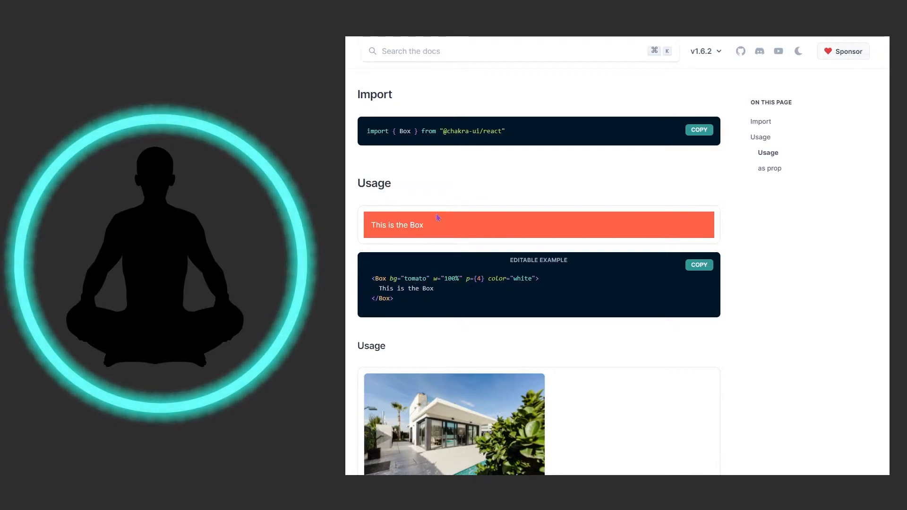
mouse_move(447, 225)
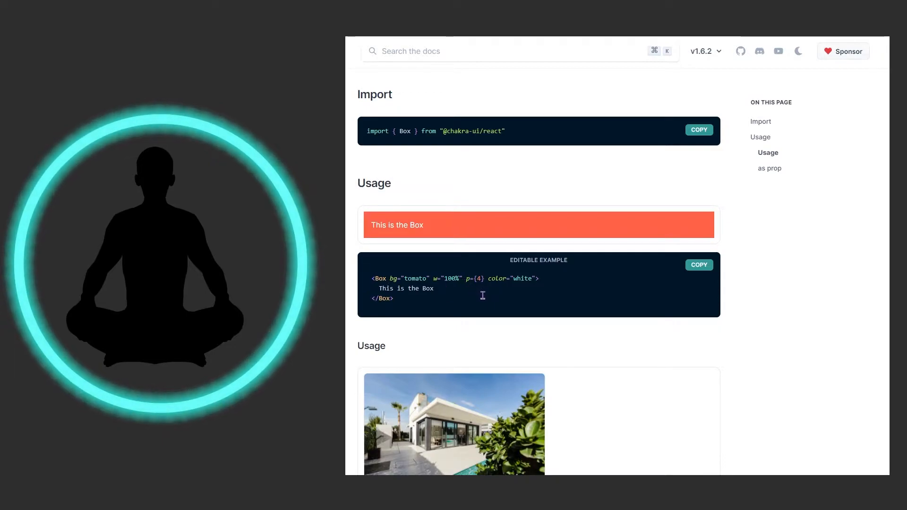
mouse_move(476, 291)
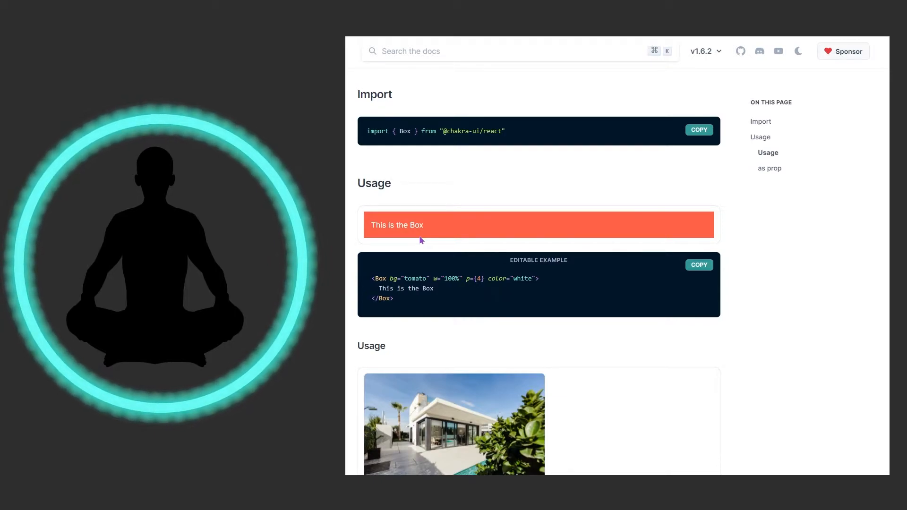
Scroll past the property card preview to the editable AirbnbExample code
scroll(down, 3)
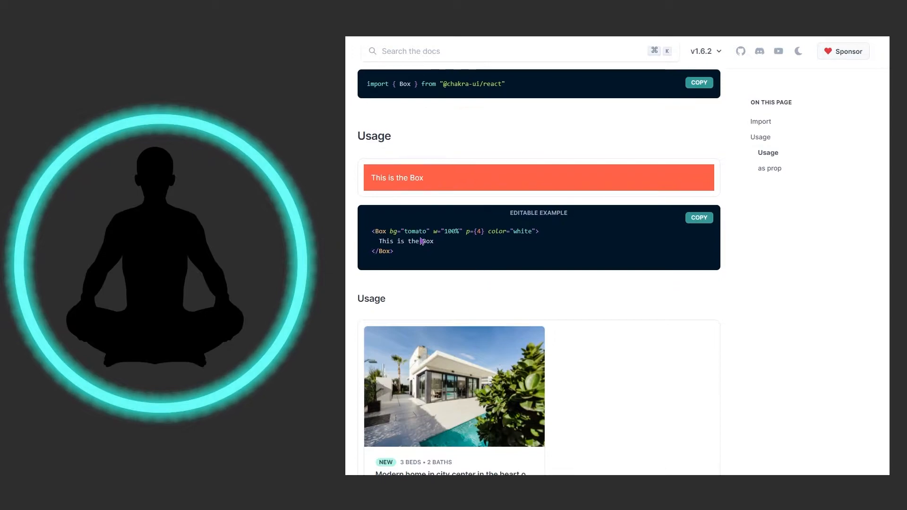
scroll(down, 3)
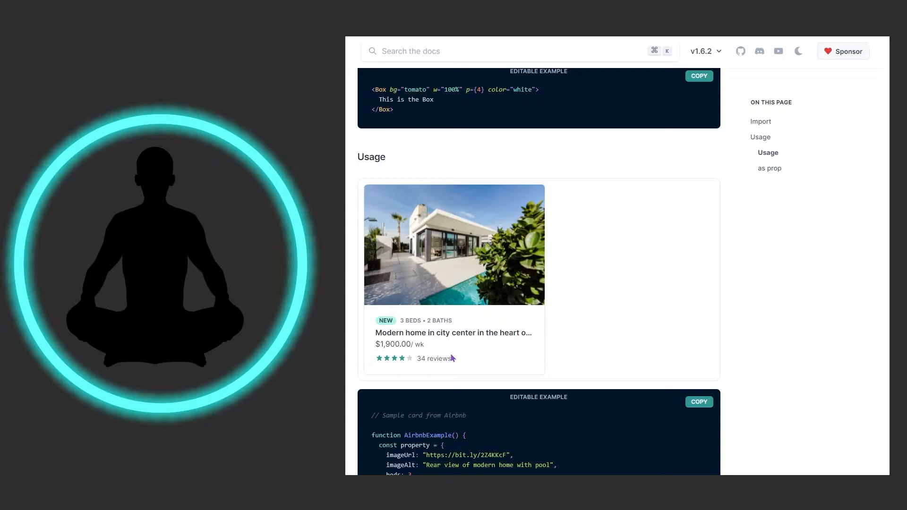
scroll(down, 3)
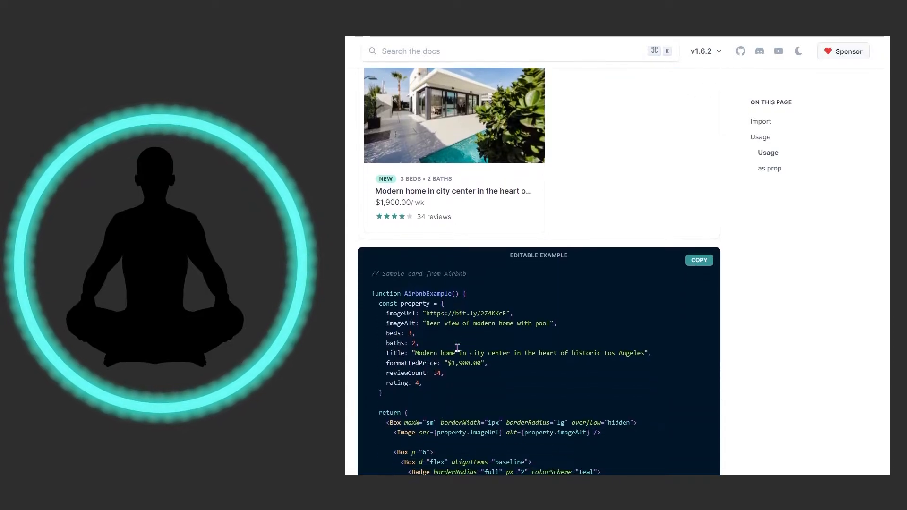
scroll(down, 3)
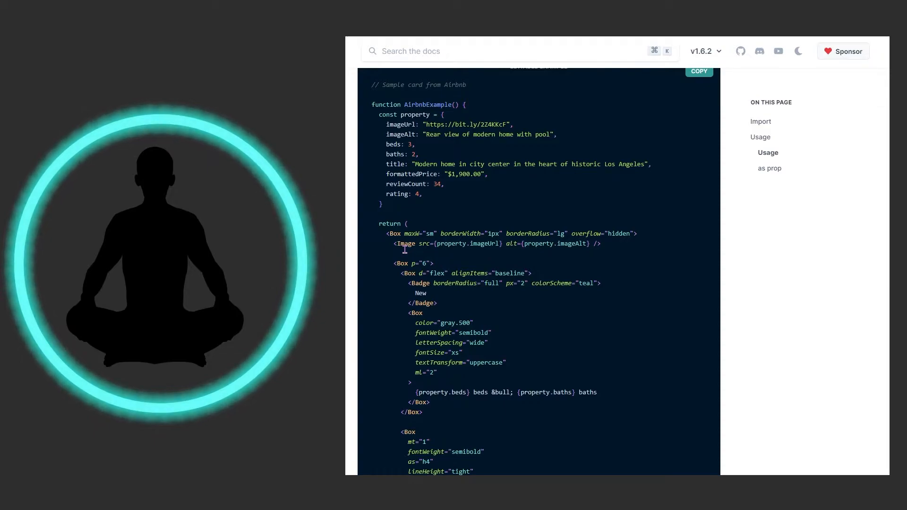
Scroll through the AirbnbExample code, inspecting as="h4", down to the star-rating and review section
scroll(down, 3)
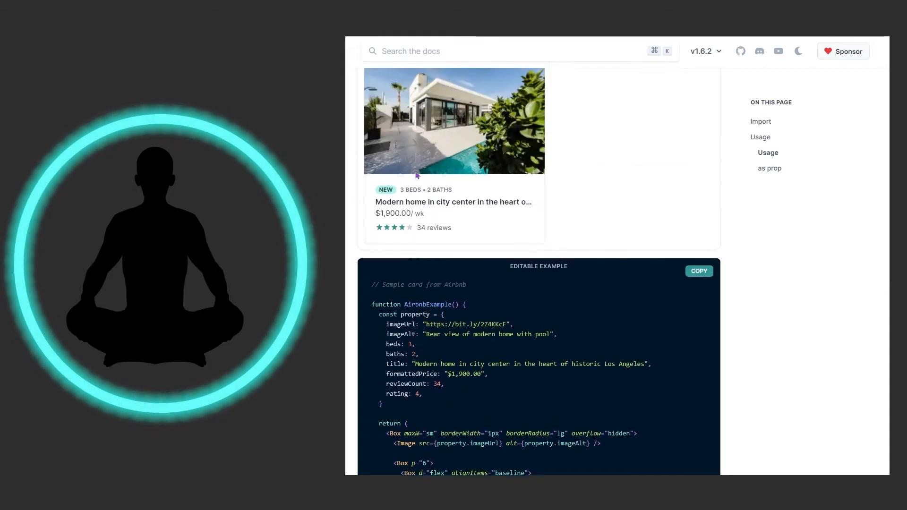
scroll(down, 3)
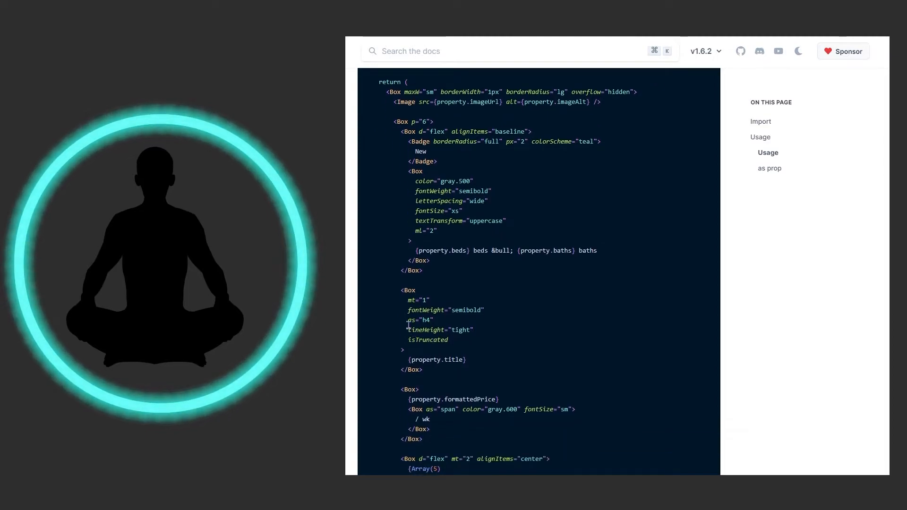
double_click(420, 319)
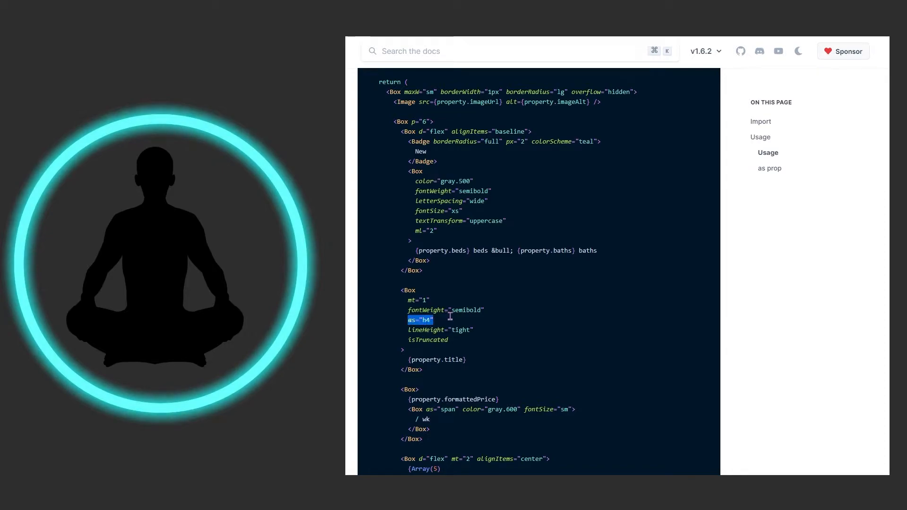
mouse_move(463, 221)
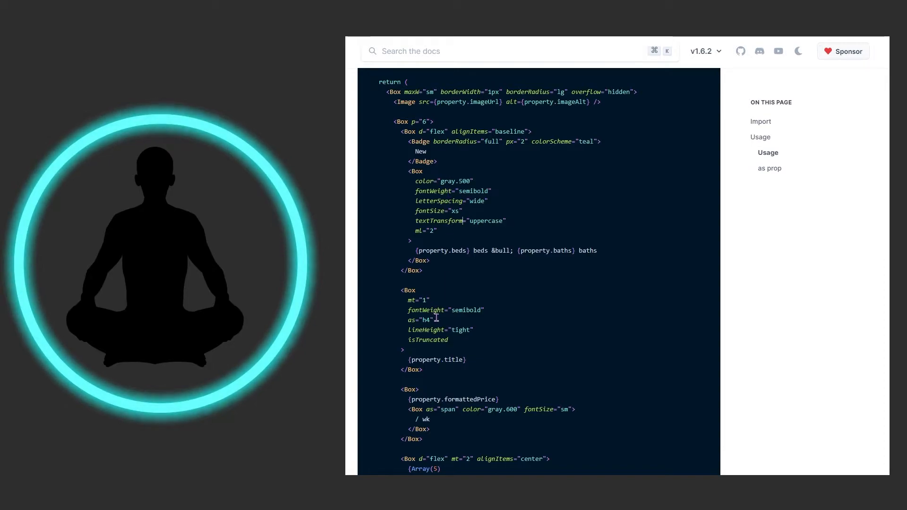
scroll(down, 3)
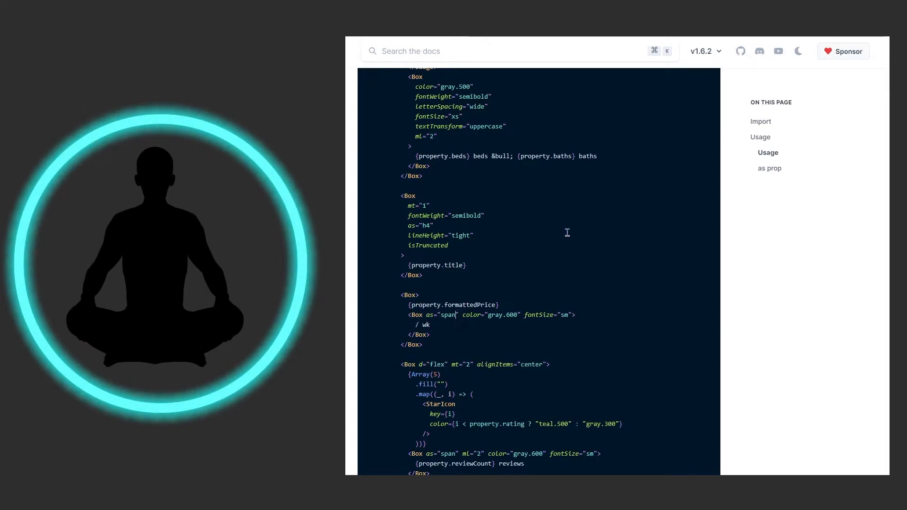
mouse_move(572, 229)
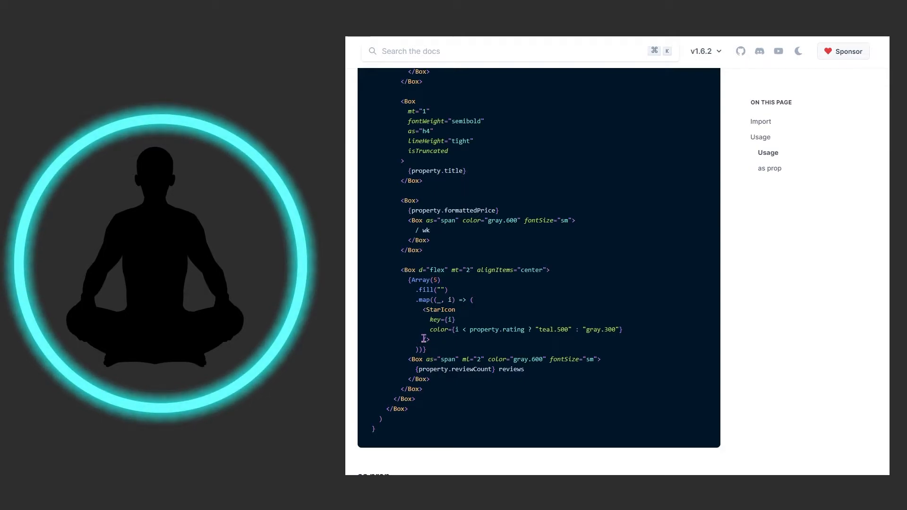
Scroll to the final "as prop" section with the tomato Button example
scroll(down, 3)
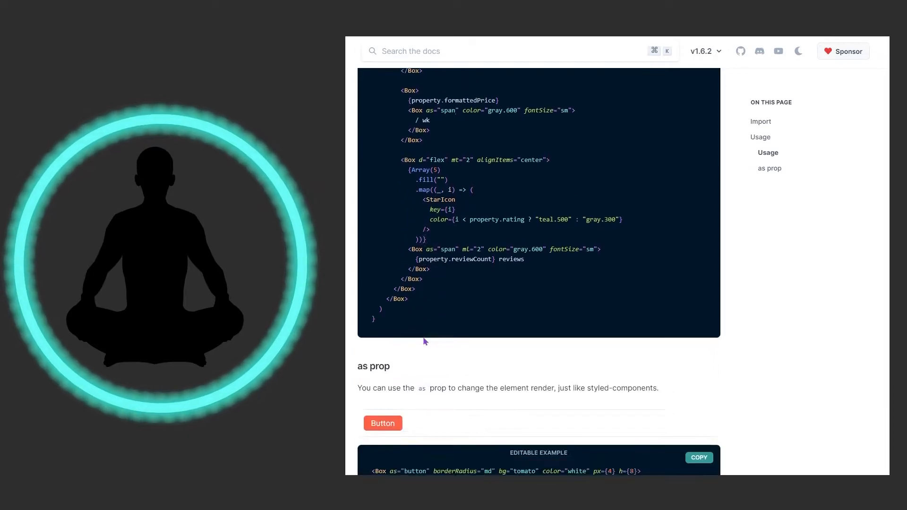
scroll(down, 3)
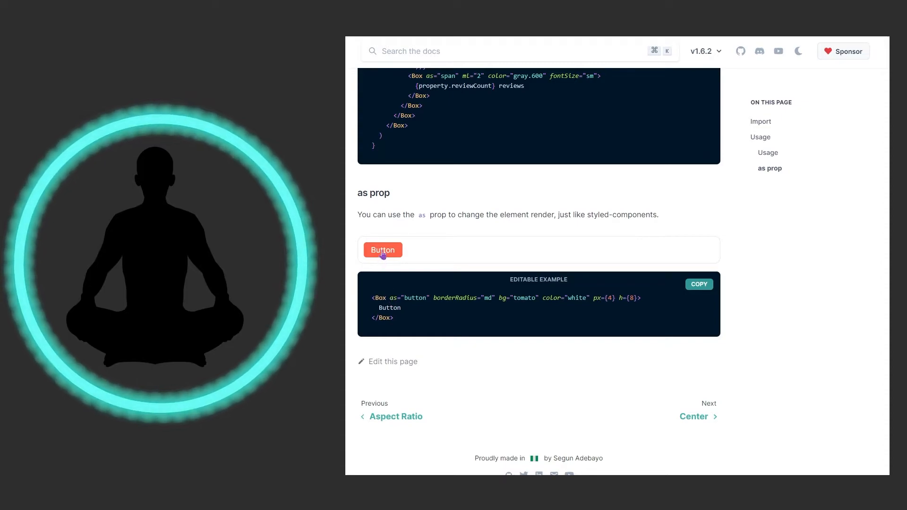
mouse_move(387, 298)
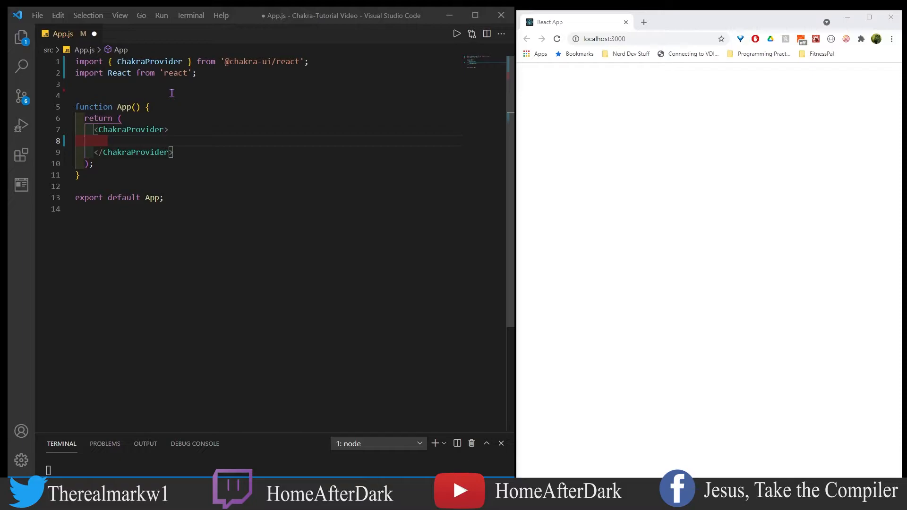
Import Box from Chakra UI and start a Box element inside ChakraProvider
double_click(148, 61)
text(, )
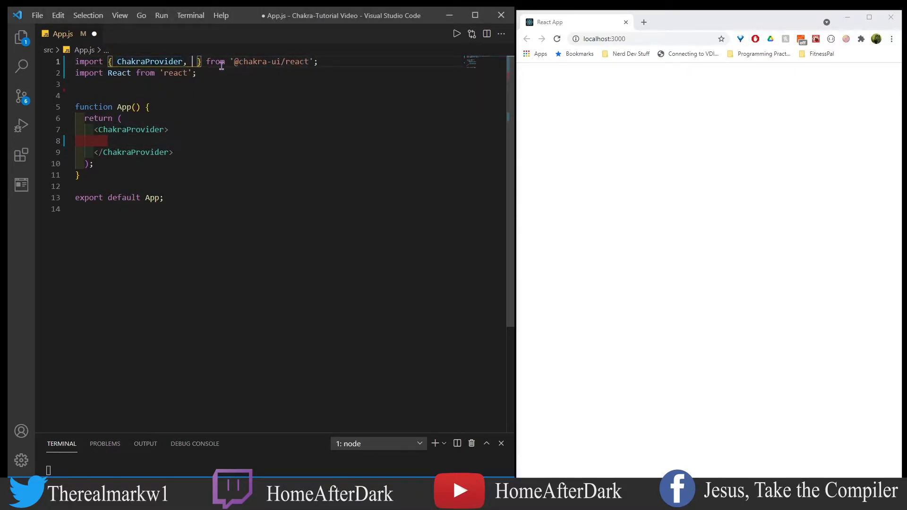
text(Box)
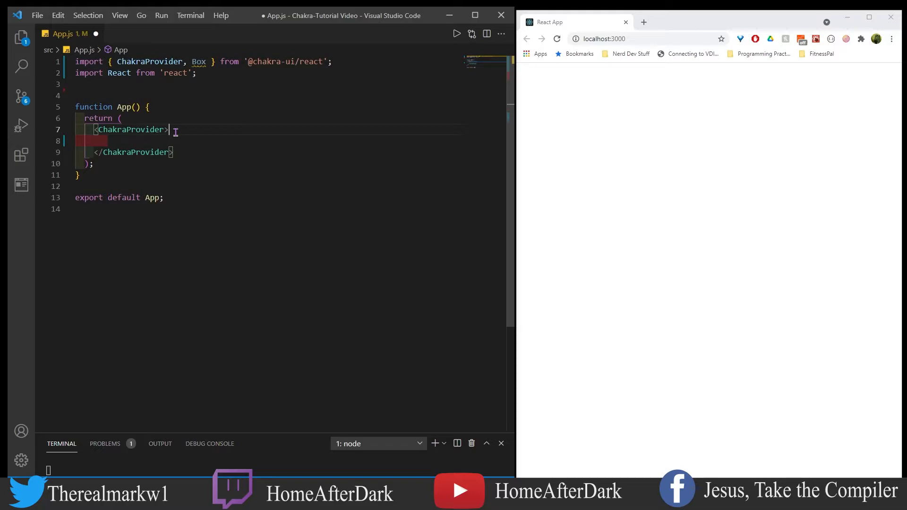
key(Enter)
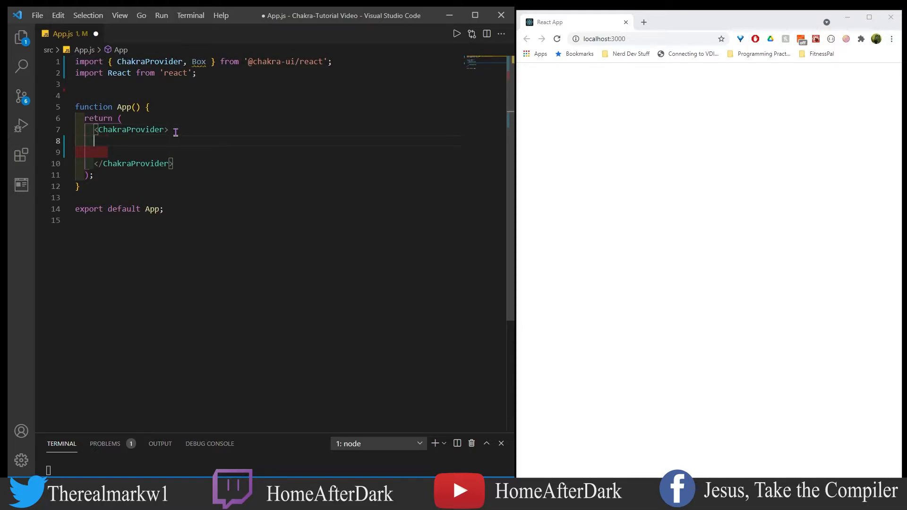
text(<Box)
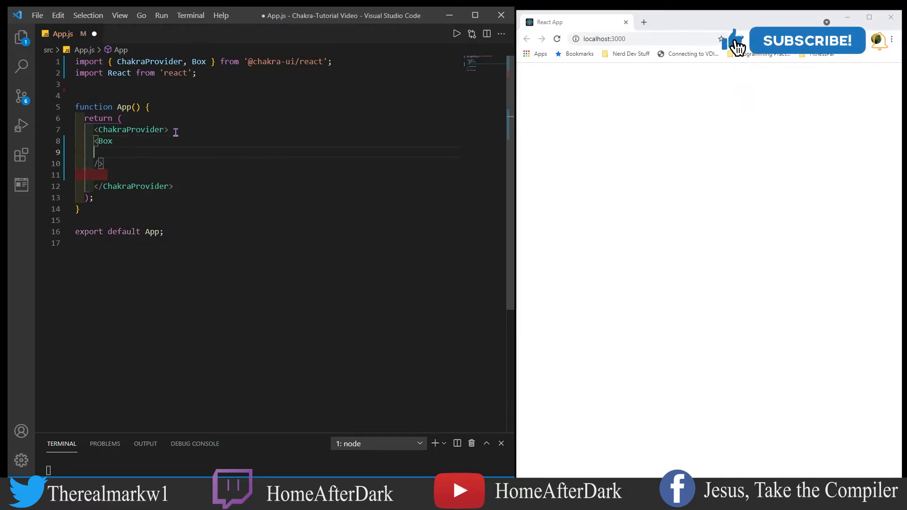
Give the Box maxW 400px, bgColor red.800 and a 2px solid blue border
text(maxW)
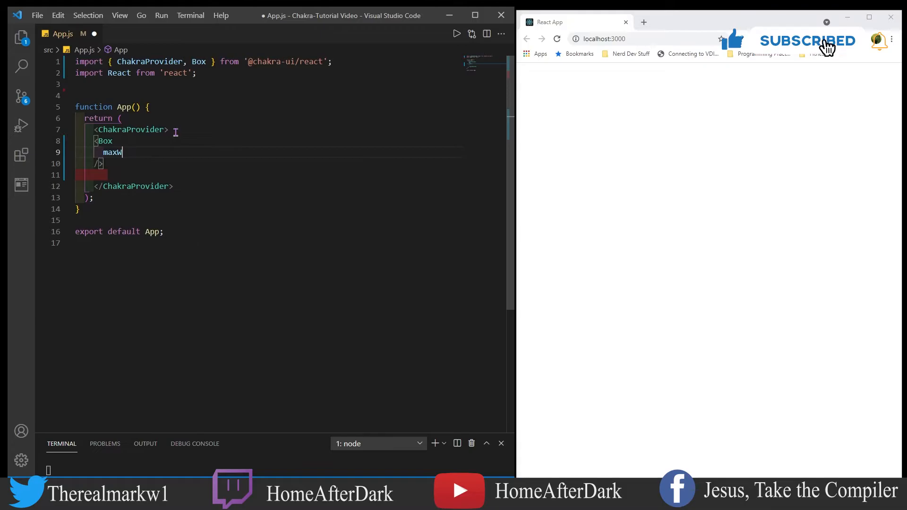
text(="400px")
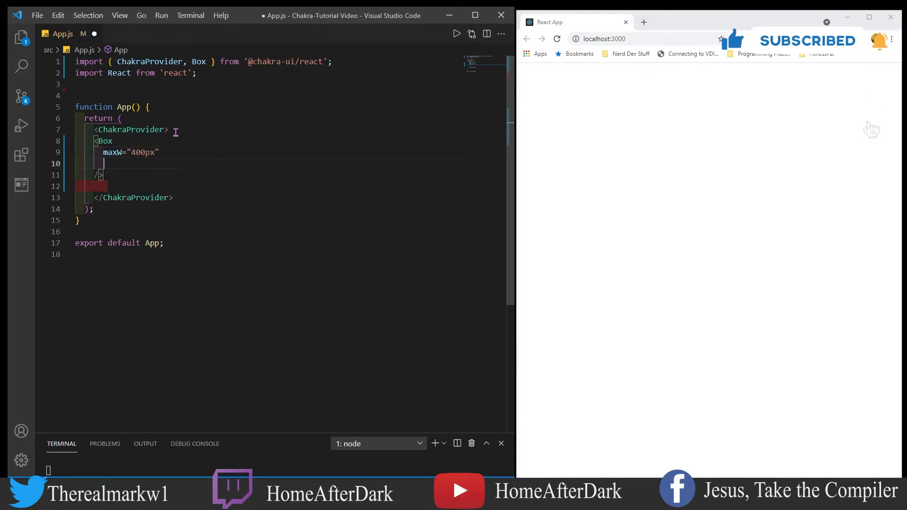
text(bgColor="red.800)
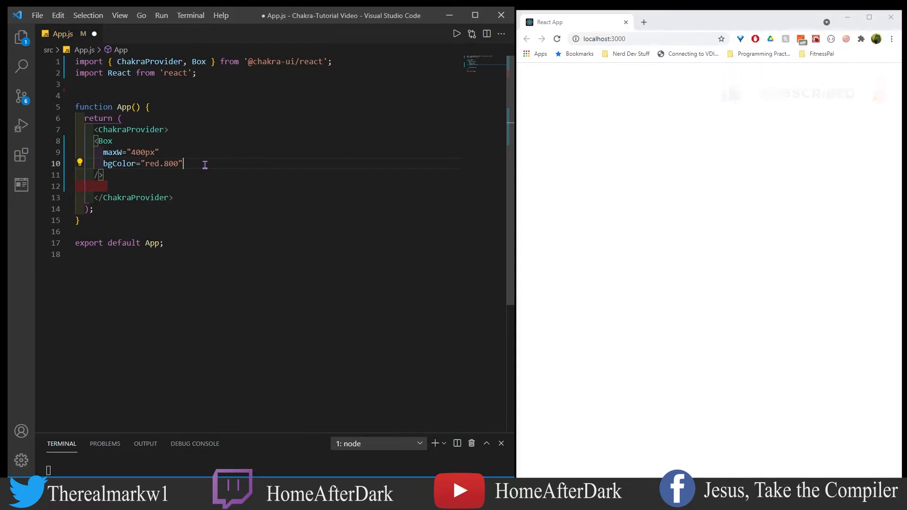
text(border="2px solid blue")
text(height="400px")
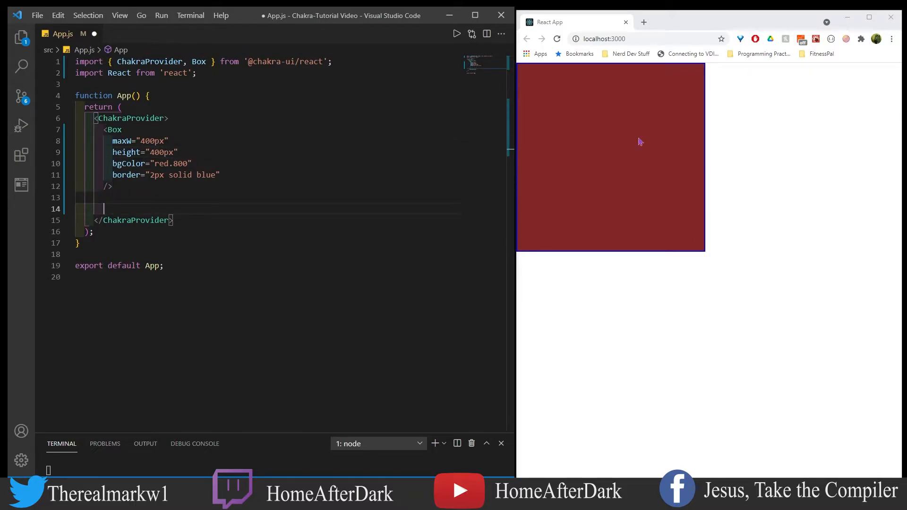
mouse_move(125, 151)
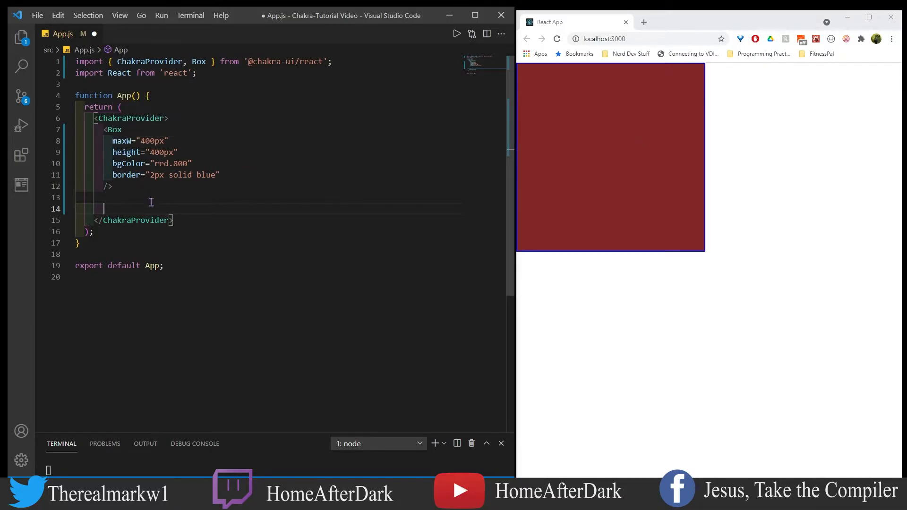
Add a second Box as h1 in red.800 at 50px reading "This is an h1"
text(<Box)
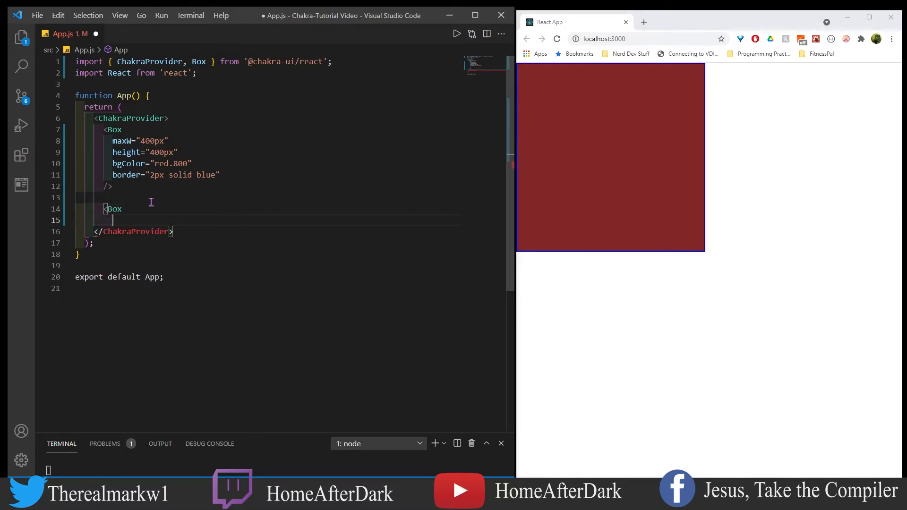
text(as="h1")
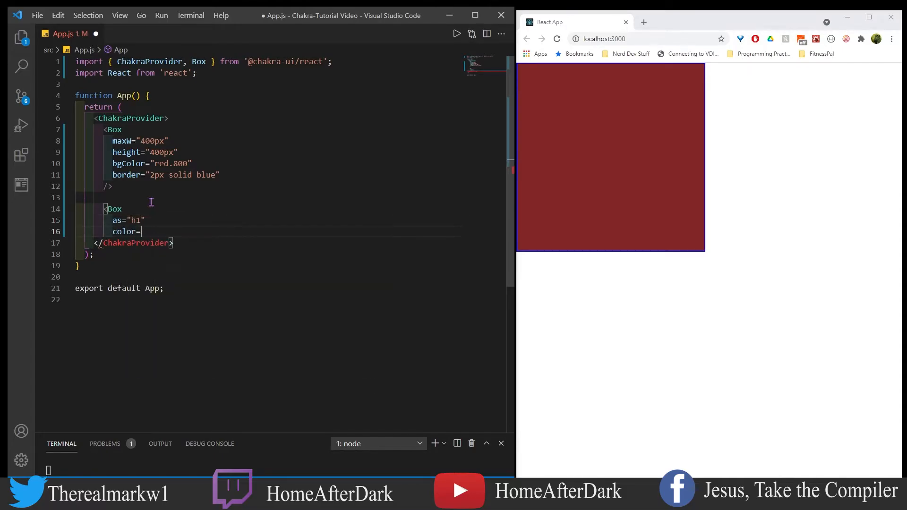
text("red.50")
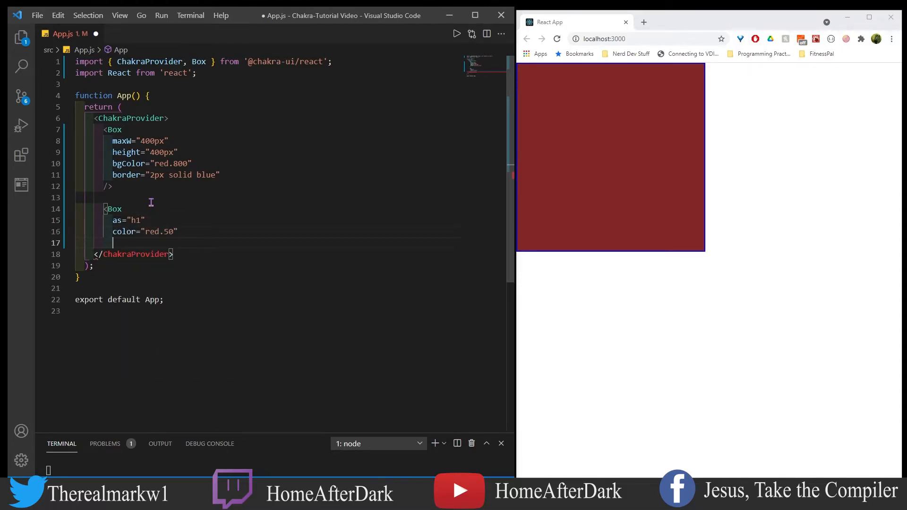
text(fontSize=:50px">)
text(This is an h1)
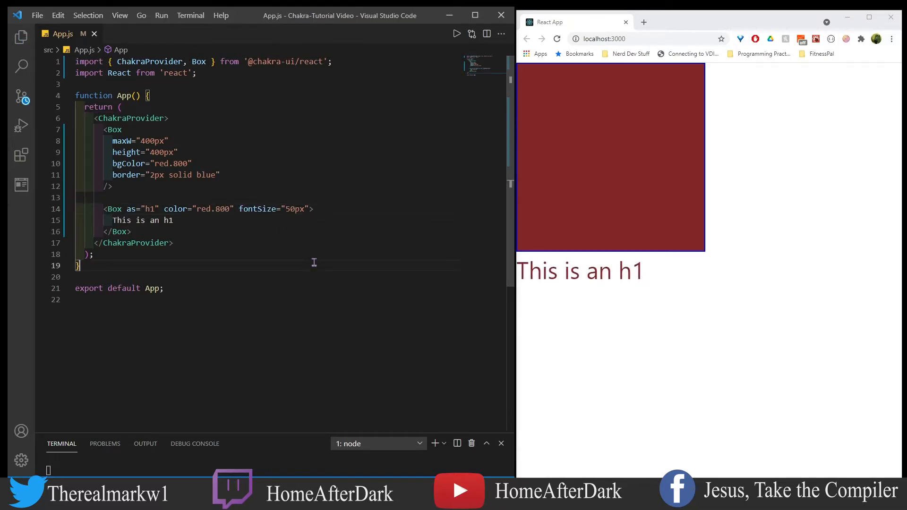
mouse_move(686, 263)
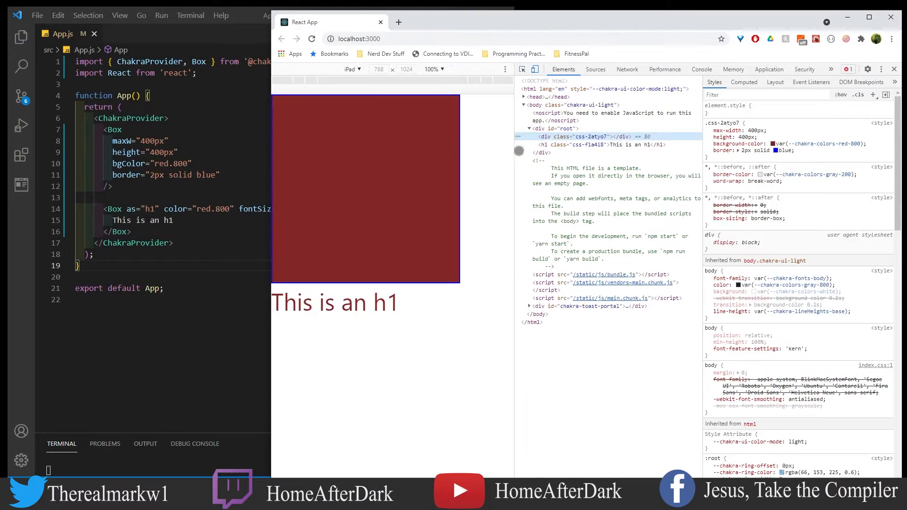
mouse_move(598, 145)
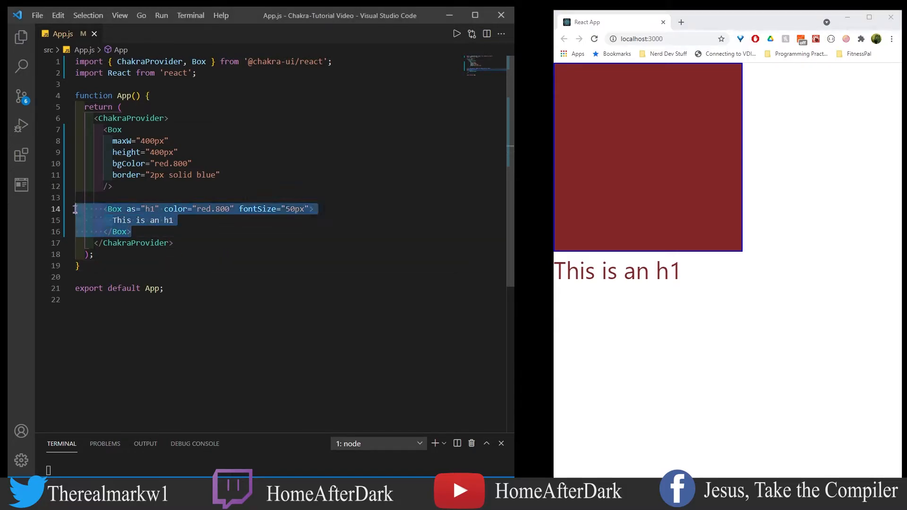
Duplicate the h1 Box below and render the copy as a button
click(132, 232)
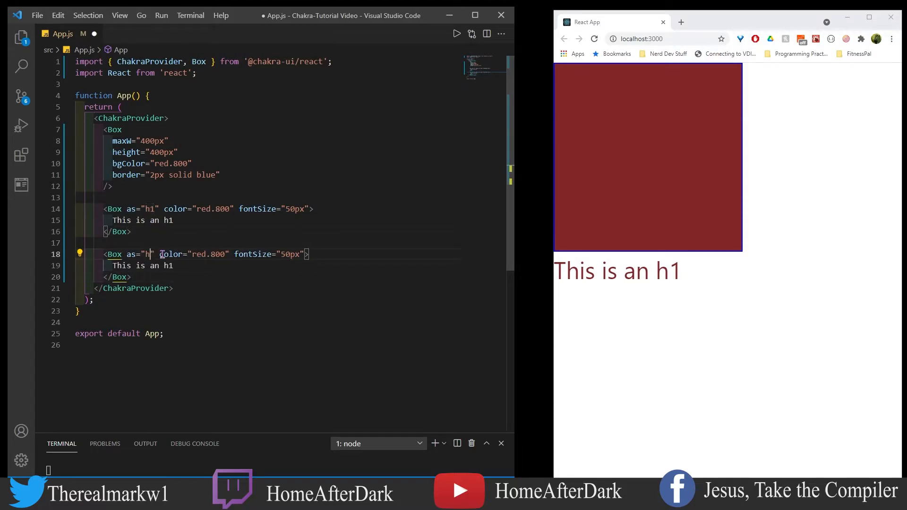
text(button)
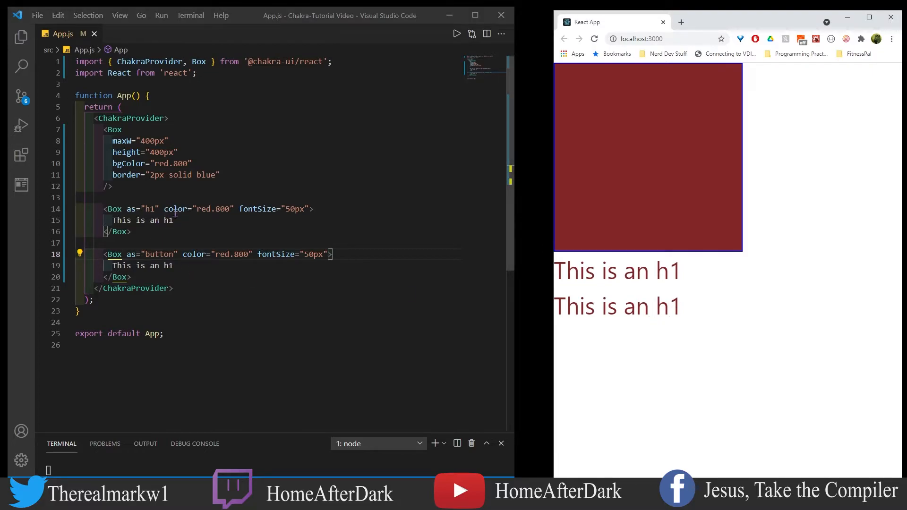
mouse_move(657, 312)
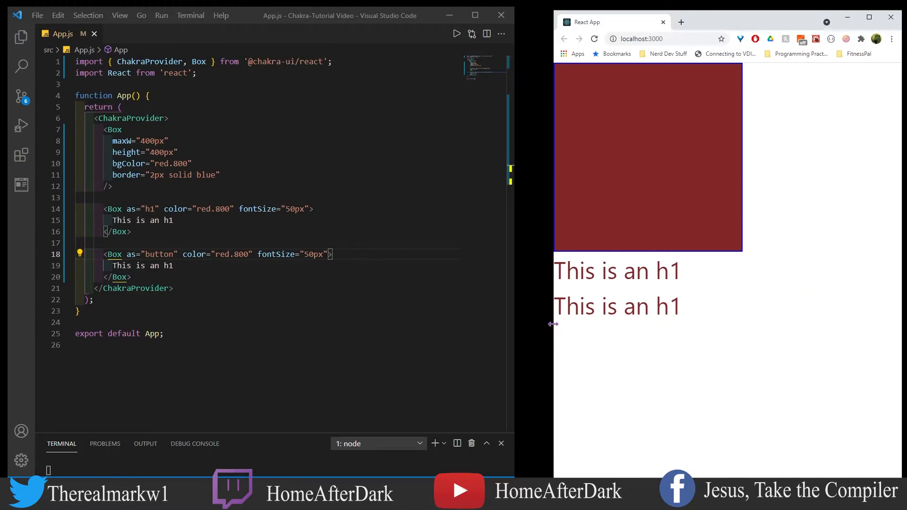
right_click(636, 306)
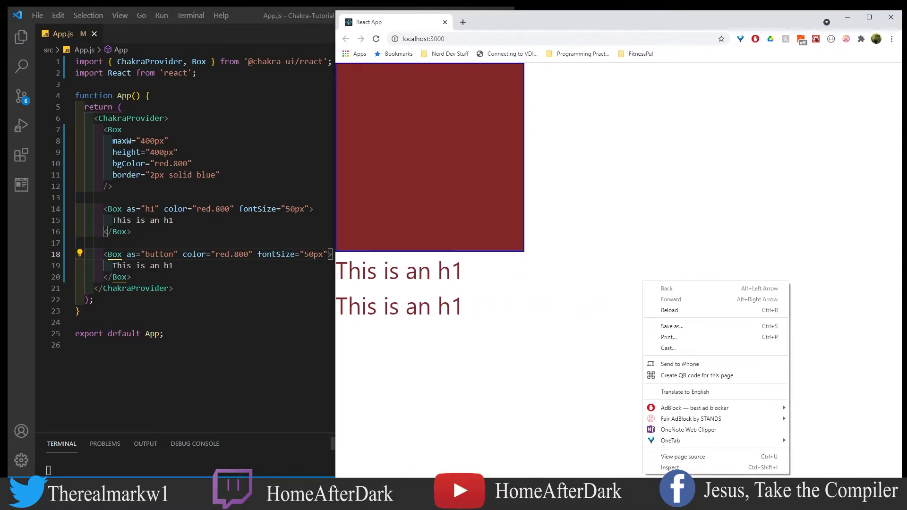
click(669, 467)
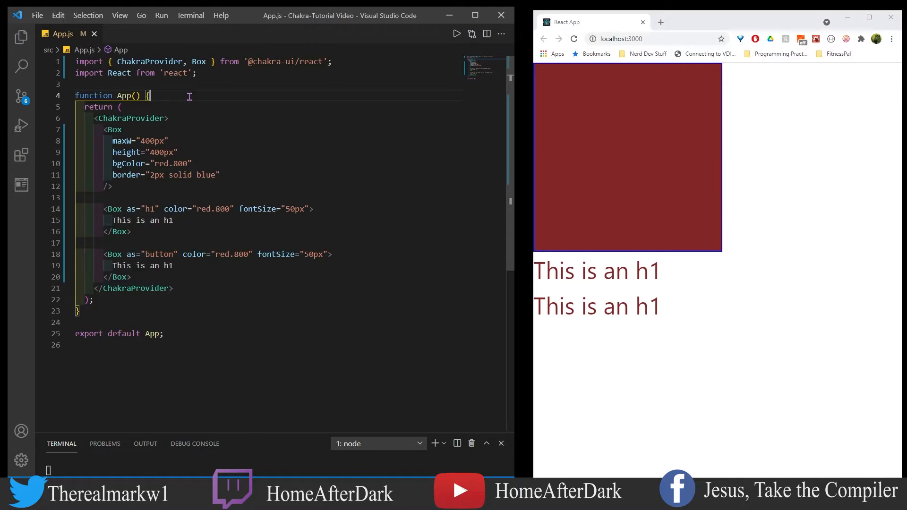
Define a returnBox(as, color) arrow function returning the Box
text(const returnBox = () => {)
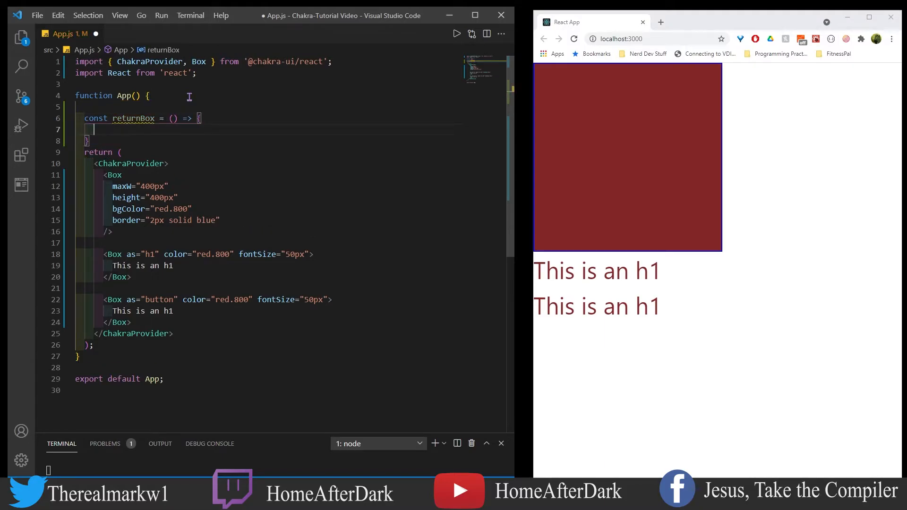
text(return ()
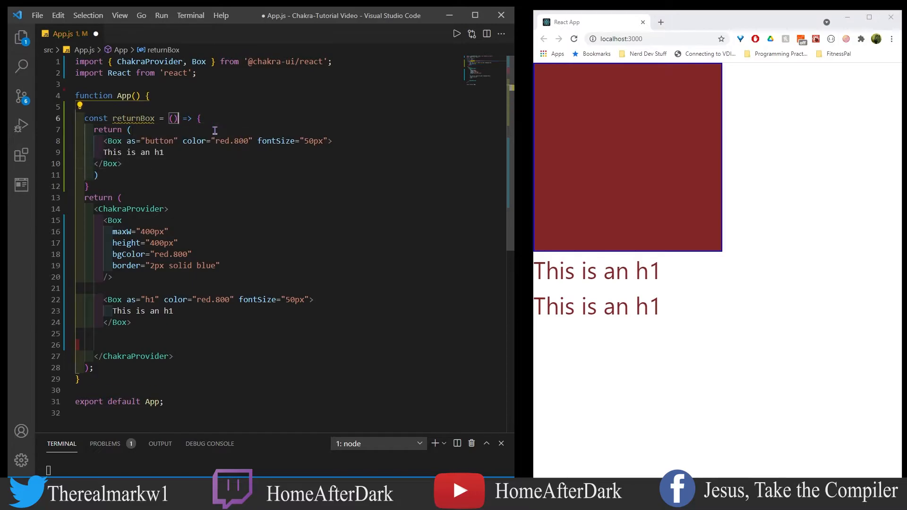
text(as,)
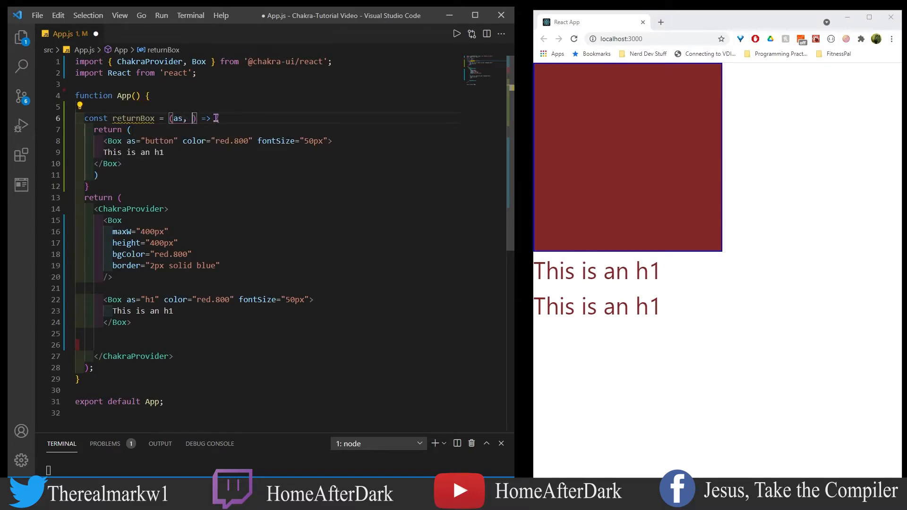
text(color)
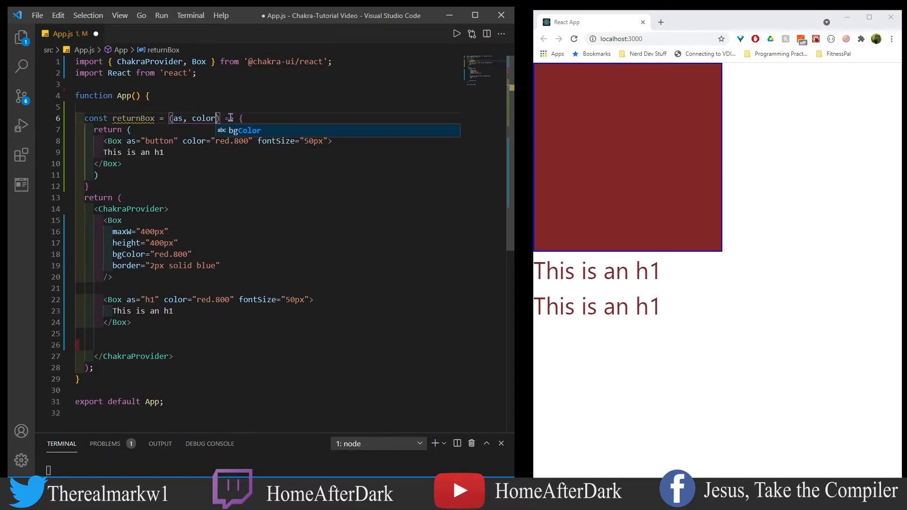
Replace the second Box with {returnBox('button', 'red.500')} using color={color}
text({returnBox})
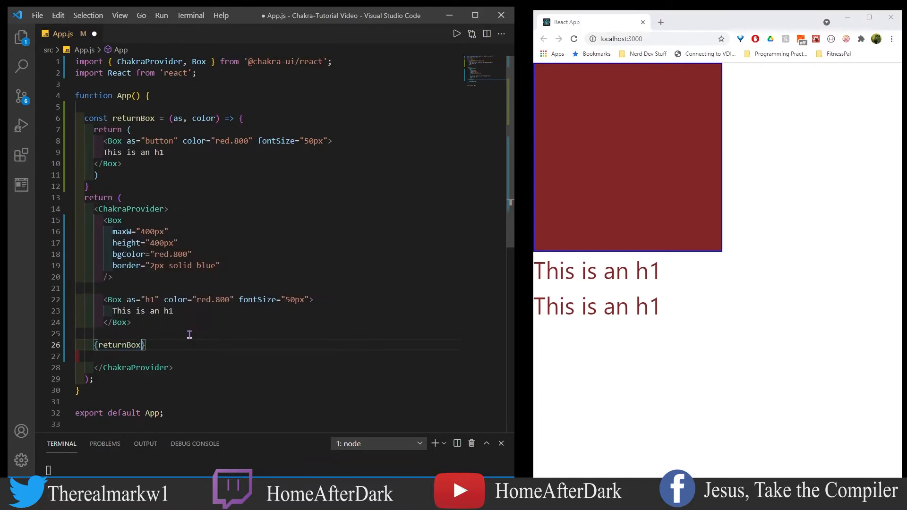
text(('button', ))
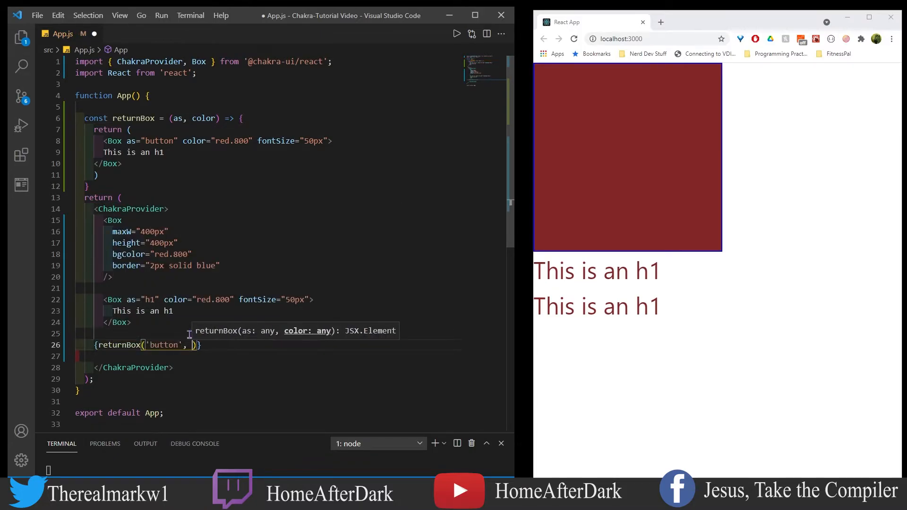
text('red.500')
click(216, 140)
text({as)
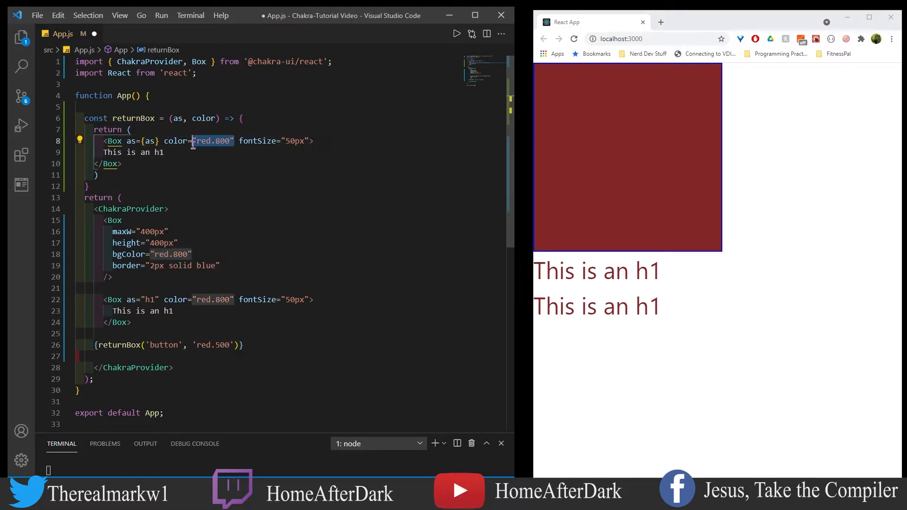
text({color})
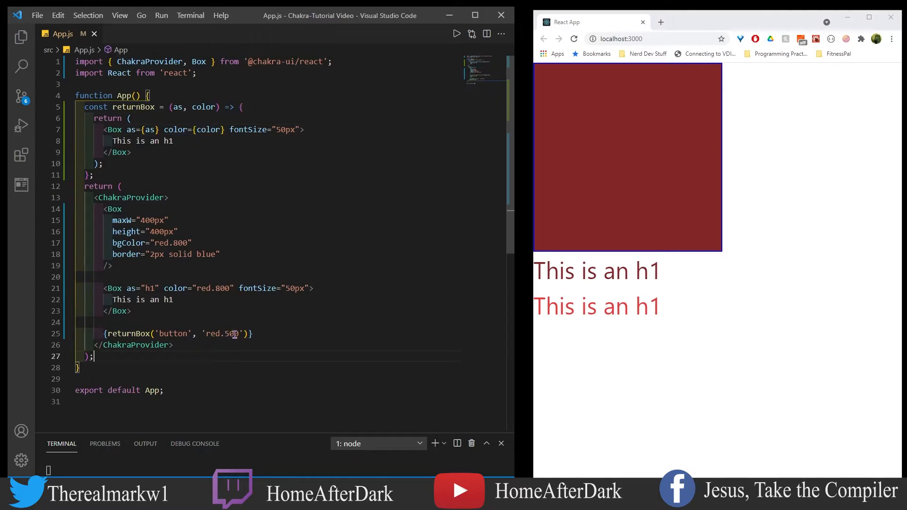
Change the returnBox call to 'red.900', then select the returnBox function code
double_click(221, 333)
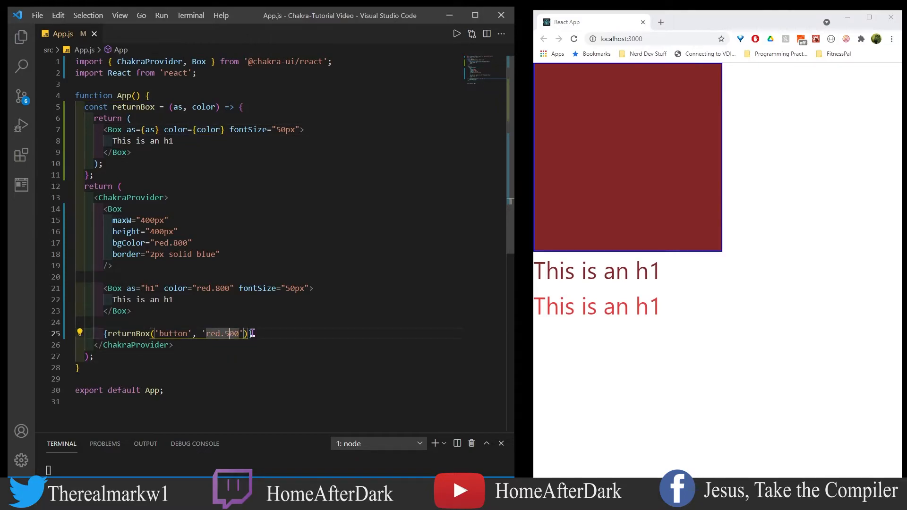
text(9)
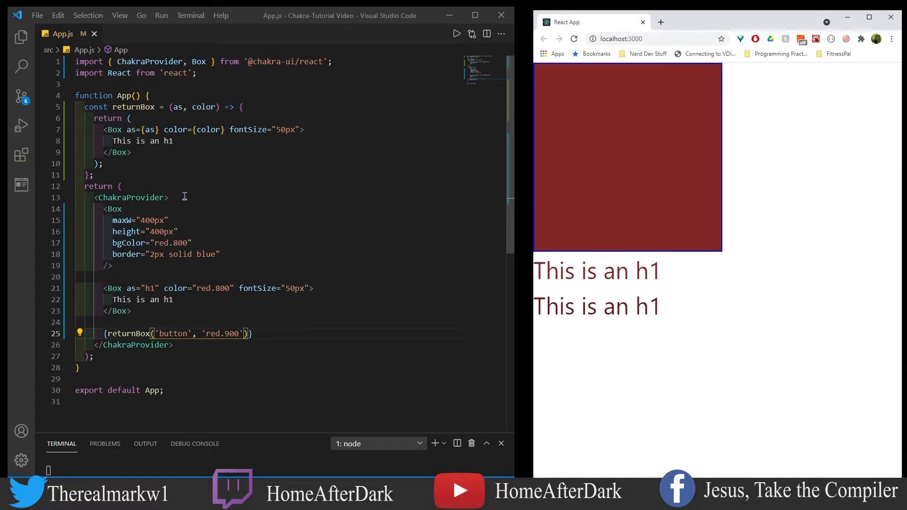
mouse_move(152, 153)
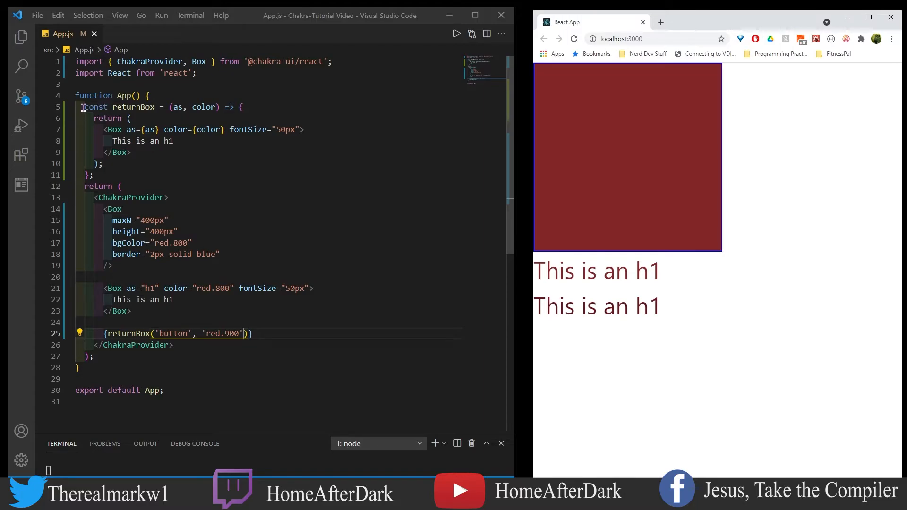
drag(84, 107, 101, 163)
text(, AspectRatio)
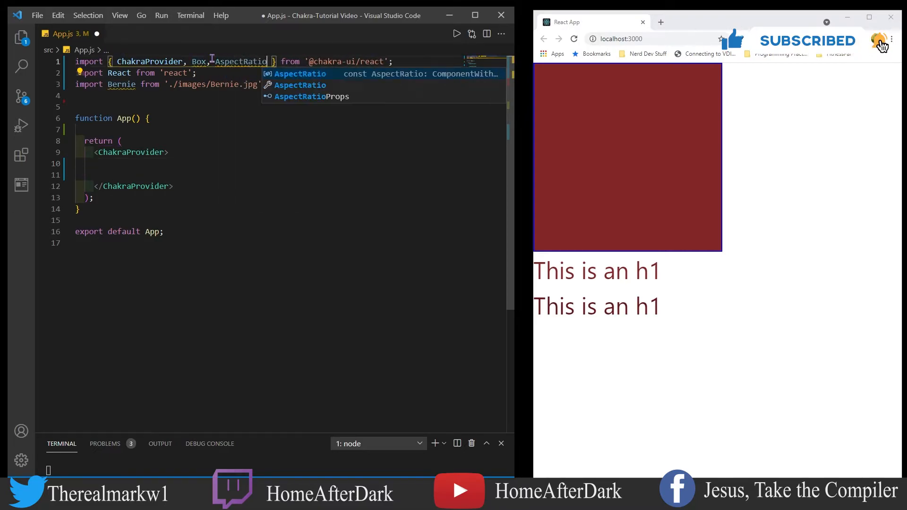
Complete the AspectRatio import and add an empty Box inside ChakraProvider
click(206, 186)
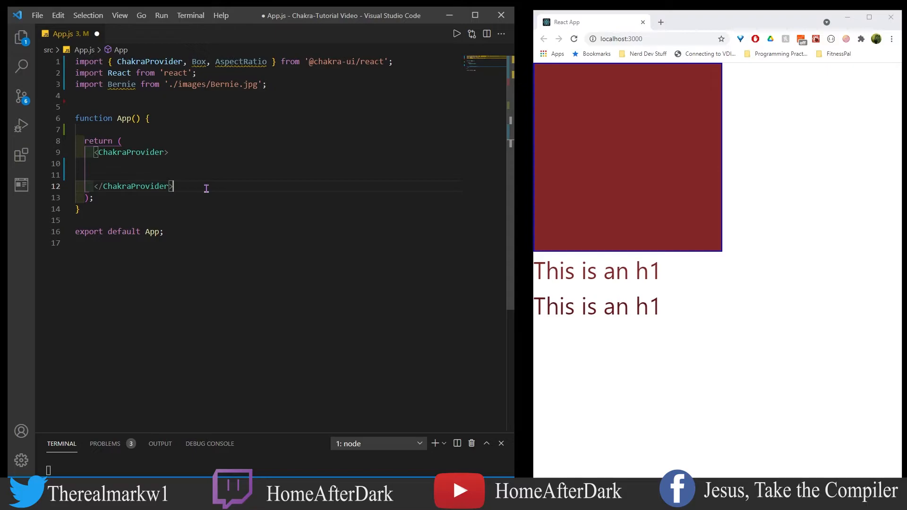
mouse_move(188, 165)
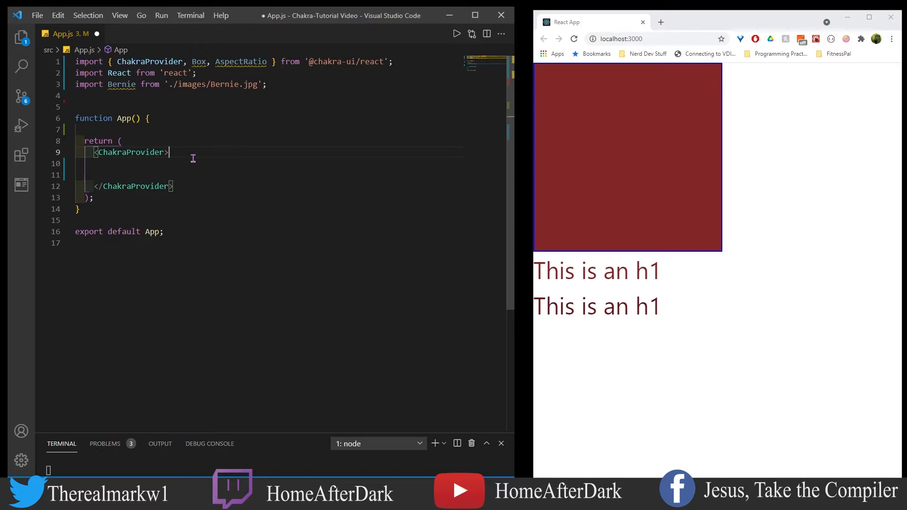
text(<Bp)
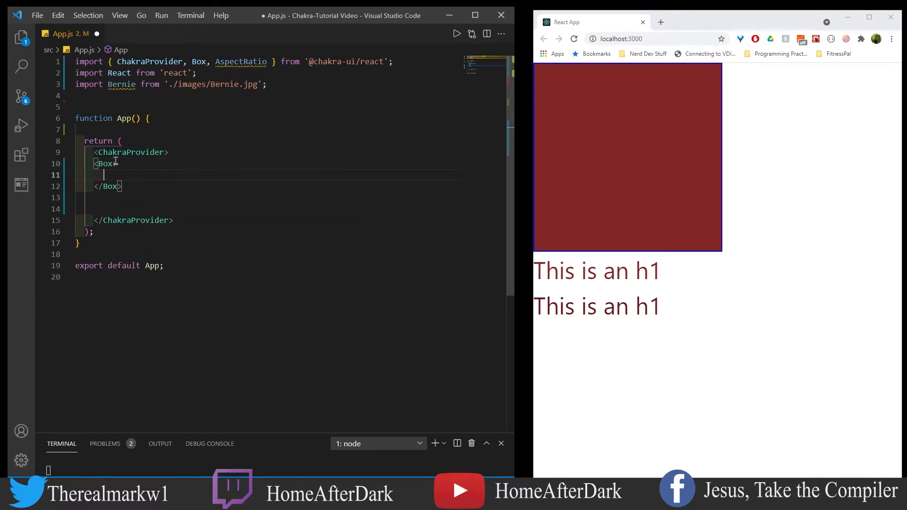
Give the Box width 100%, height 400px, bgColor #d10056, padding 2, flex with space-evenly
text(width="100%)
text(bg=)
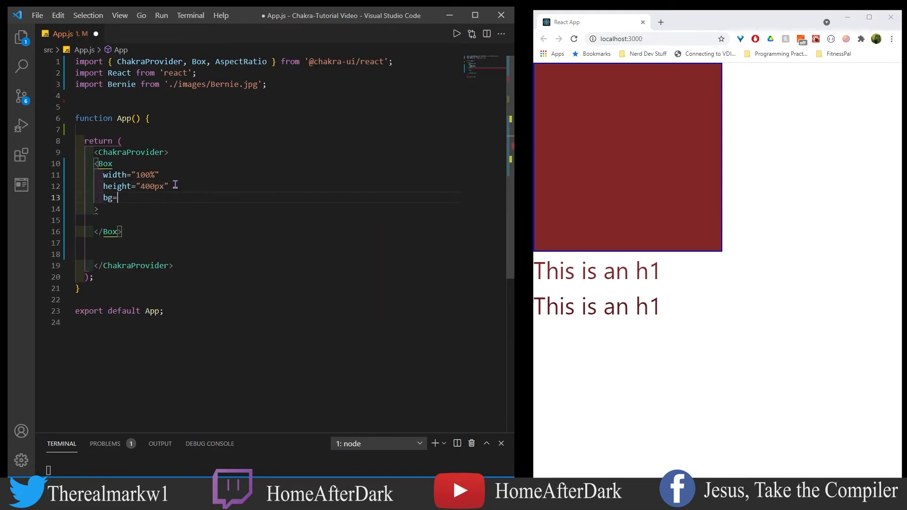
text(Color="")
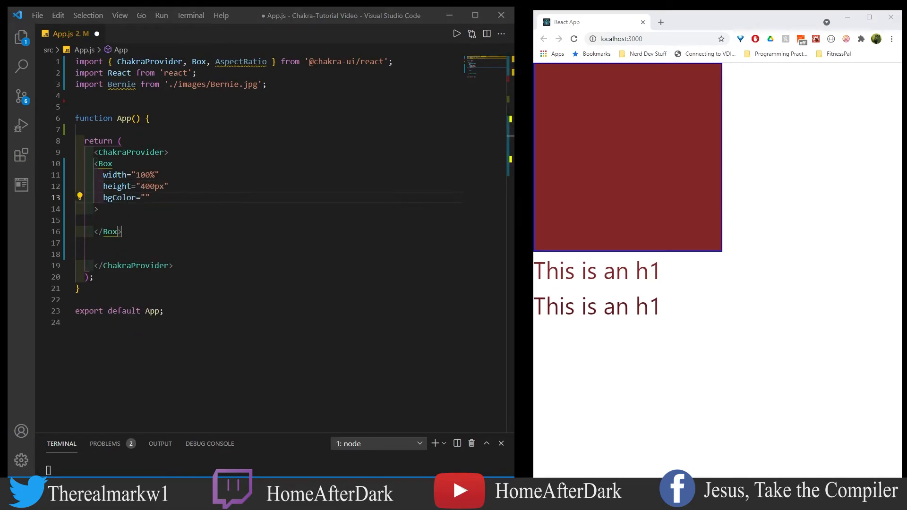
text(padding={2)
text(justifyContent=)
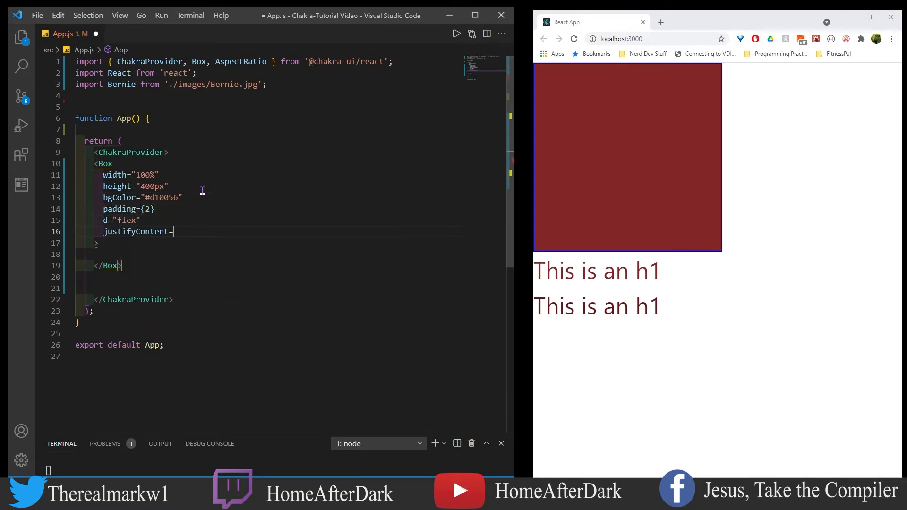
text("space-evenly")
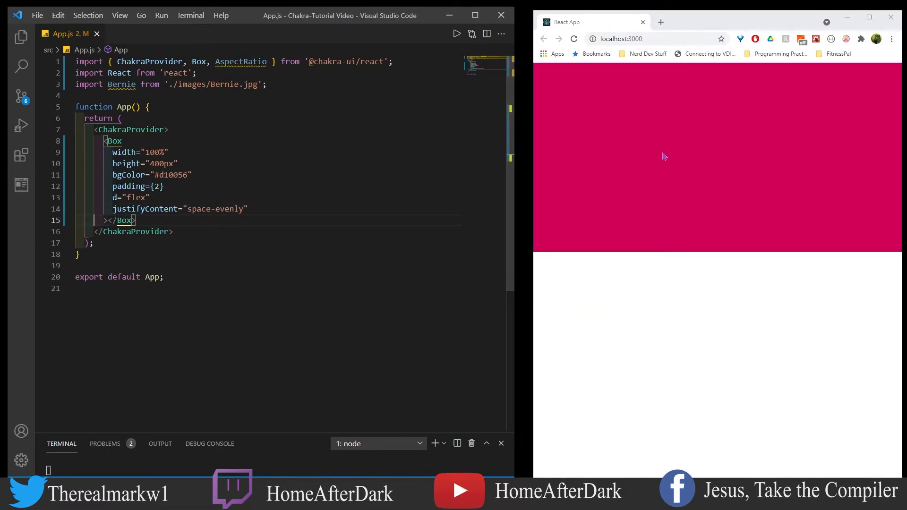
mouse_move(681, 155)
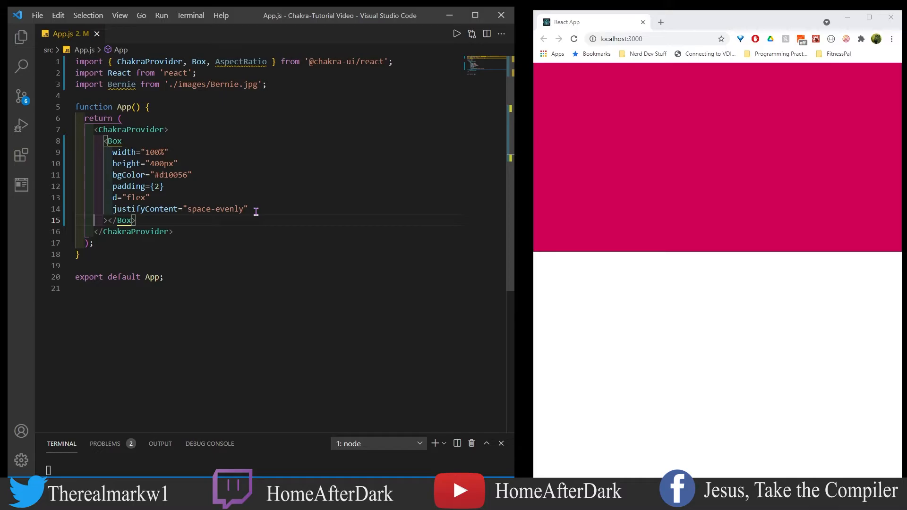
mouse_move(114, 198)
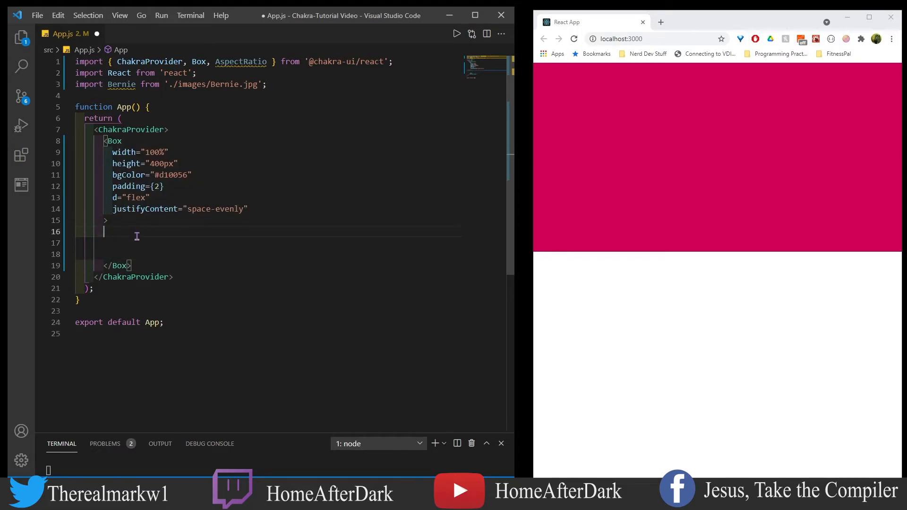
Add an AspectRatio with flexGrow 5, ratio 1.85/1 and maxW 350px inside the Box
text(<AspectRatio flexGrow={5} ratio={1.85 / 1} maxW=)
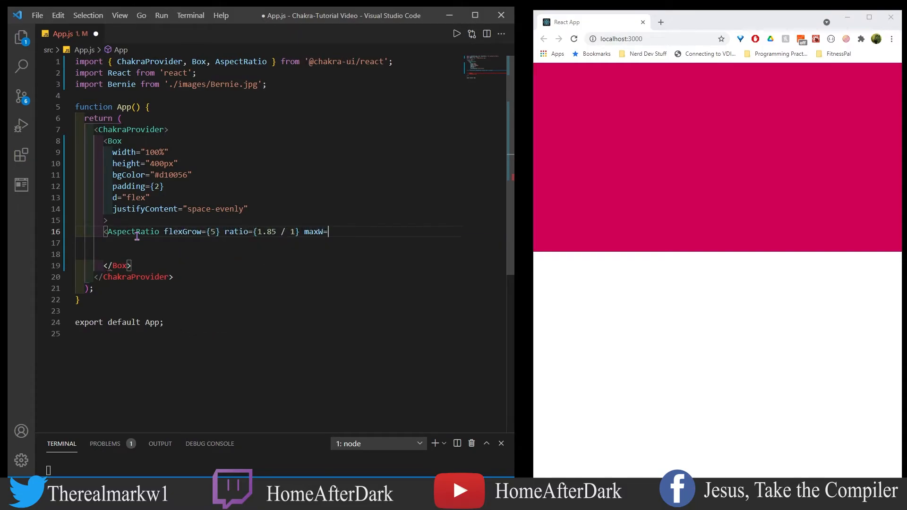
text("350px")
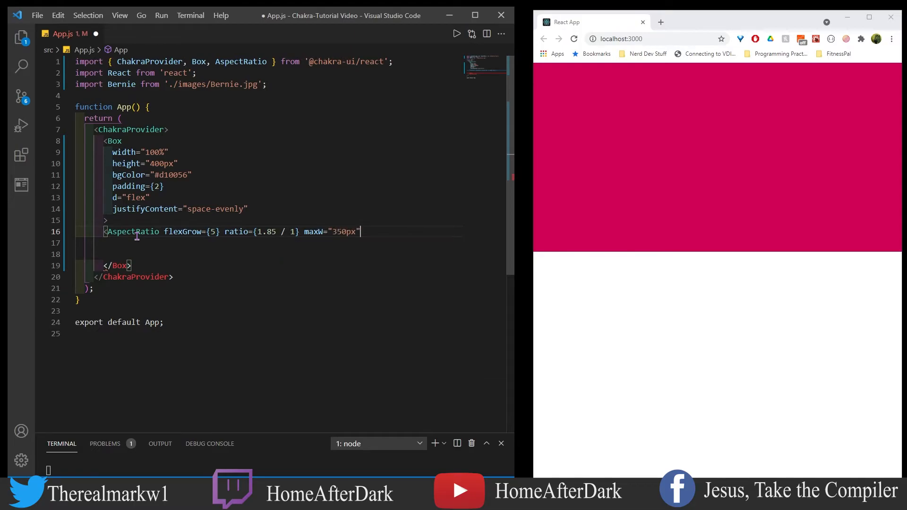
text(>)
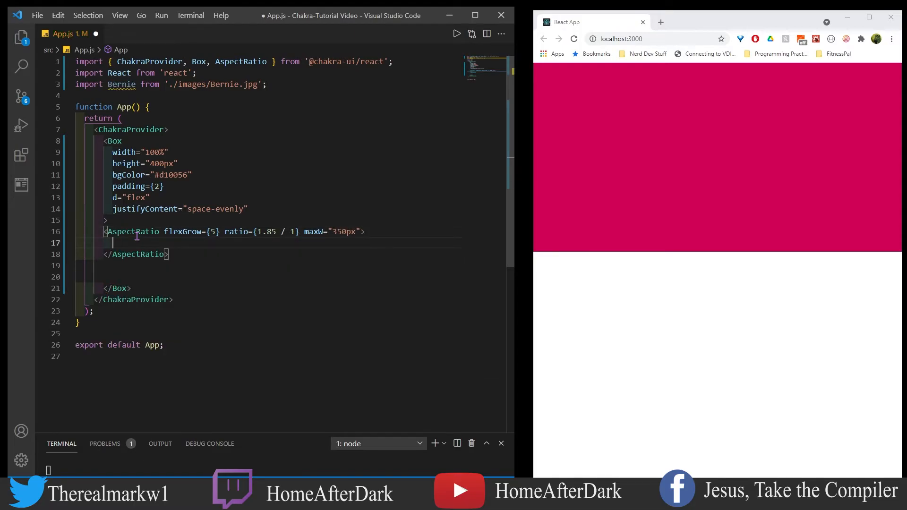
Nest a pink Box with maxW, padding 4, solid 2px border and flex column layout
text(<Box)
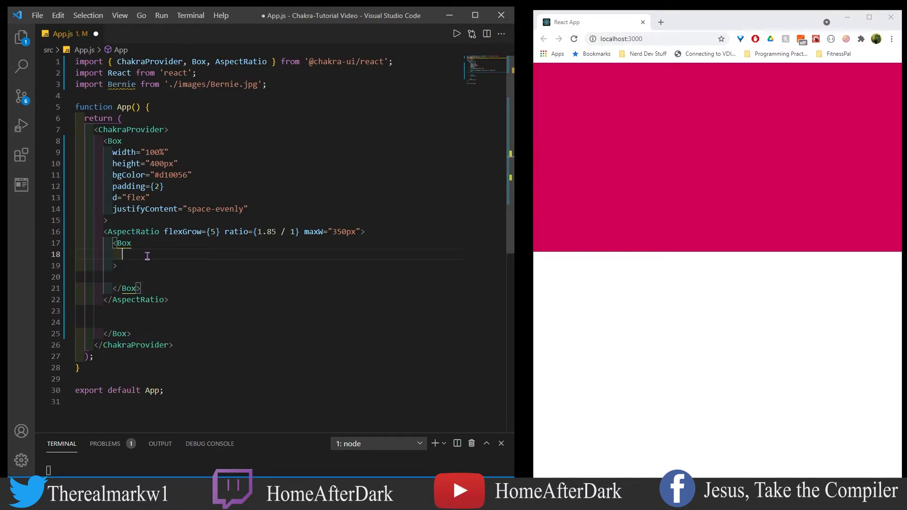
text(maxW="2")
text(bg)
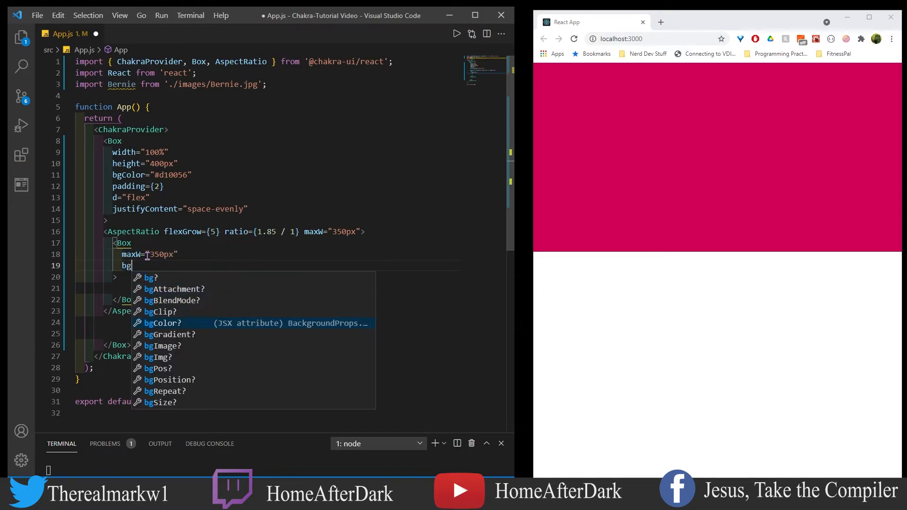
text(Color="pink")
text(borderTopRadius=)
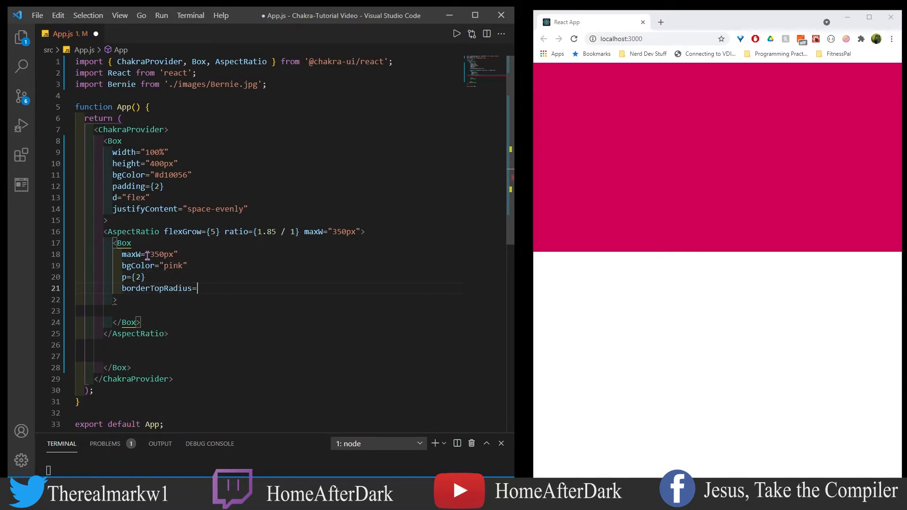
text({4})
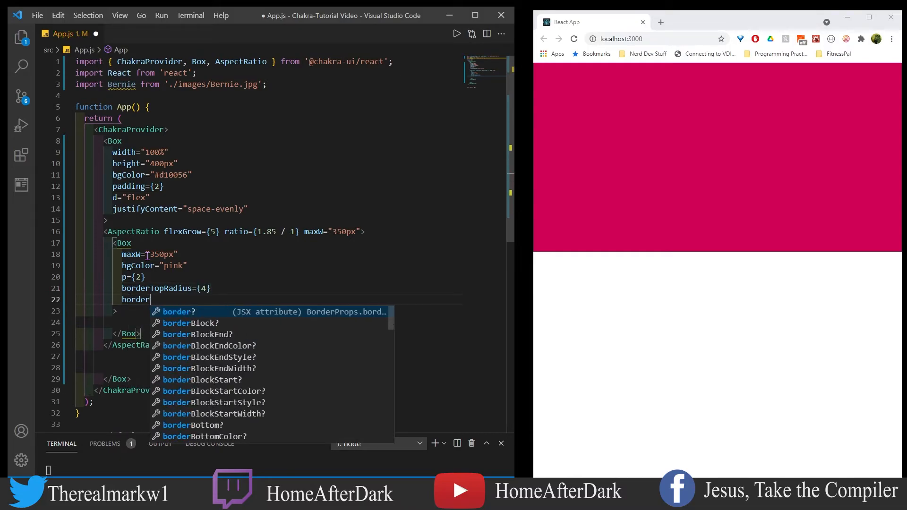
text(={'solid 2p'})
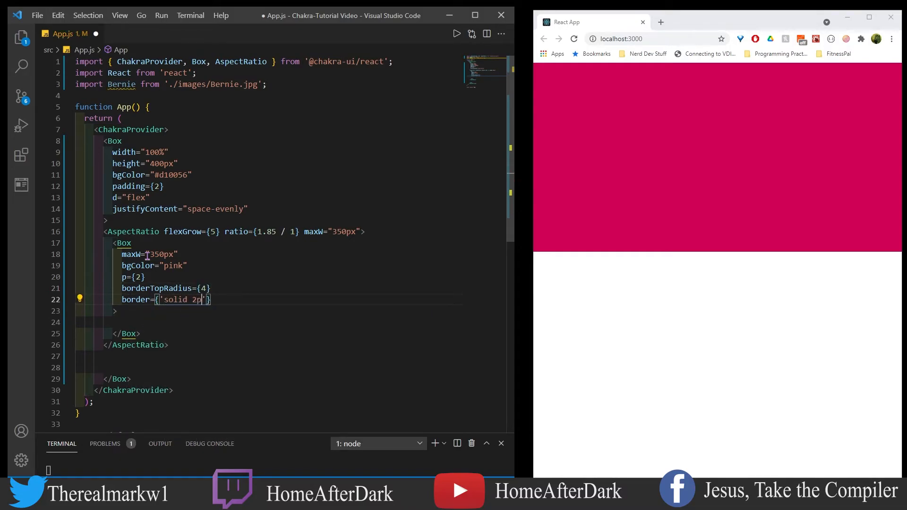
text(display="flex)
text(flexDirection)
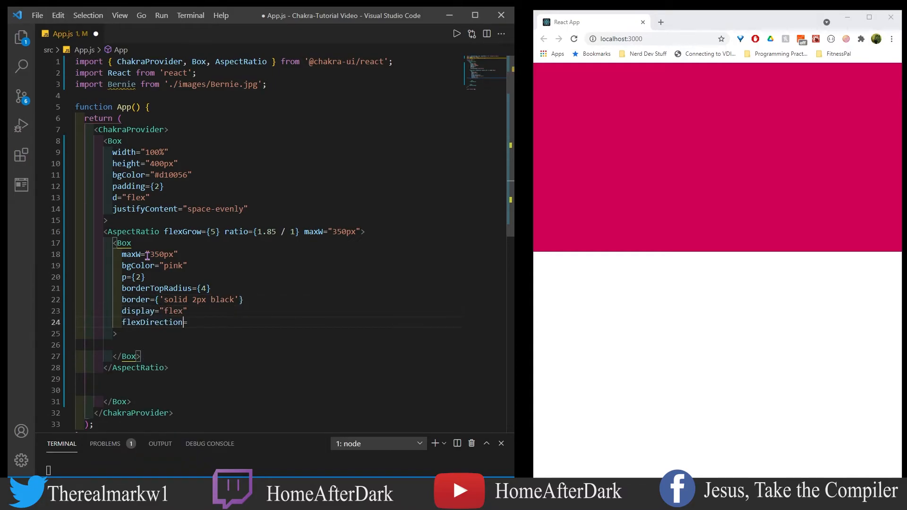
text(="column")
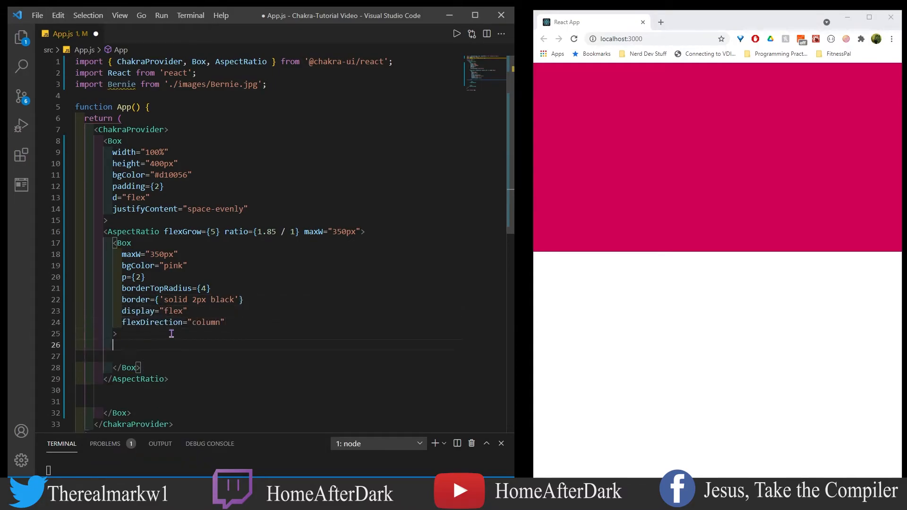
Add a 40px h2 Box 'Be my Valentine?' above the Bernie image
text(<Box as="h2")
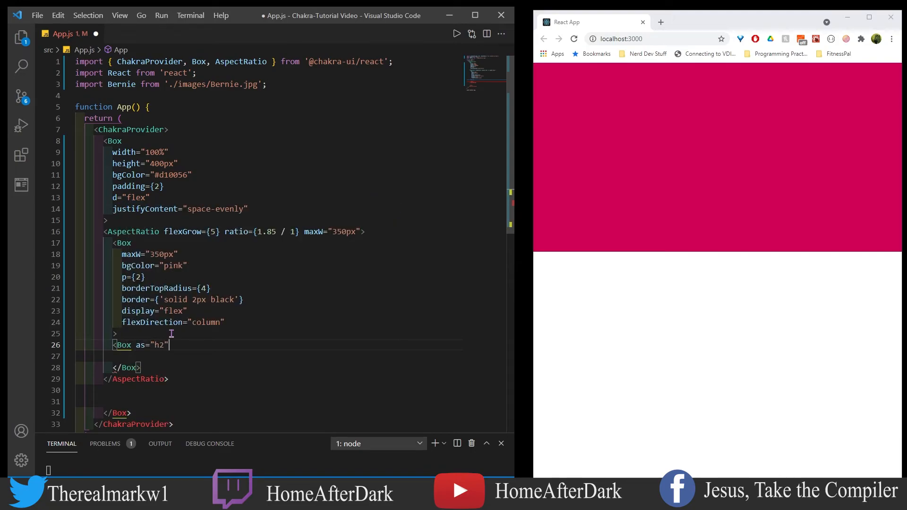
text(fontSize="40")
text(<I)
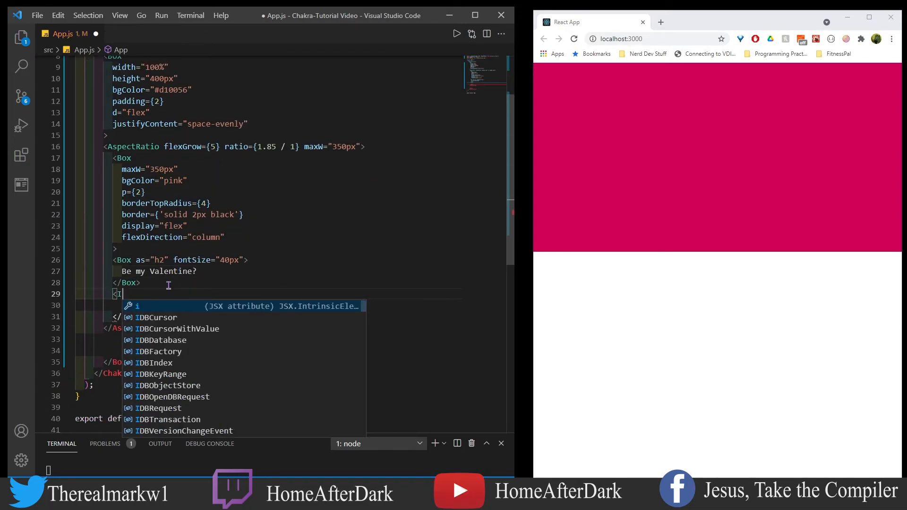
text(mg src={Bernie} al;t)
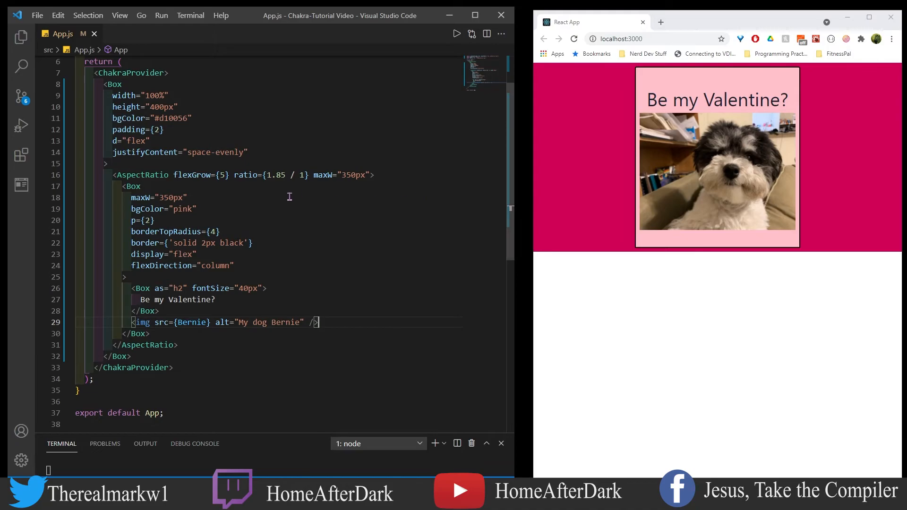
mouse_move(387, 232)
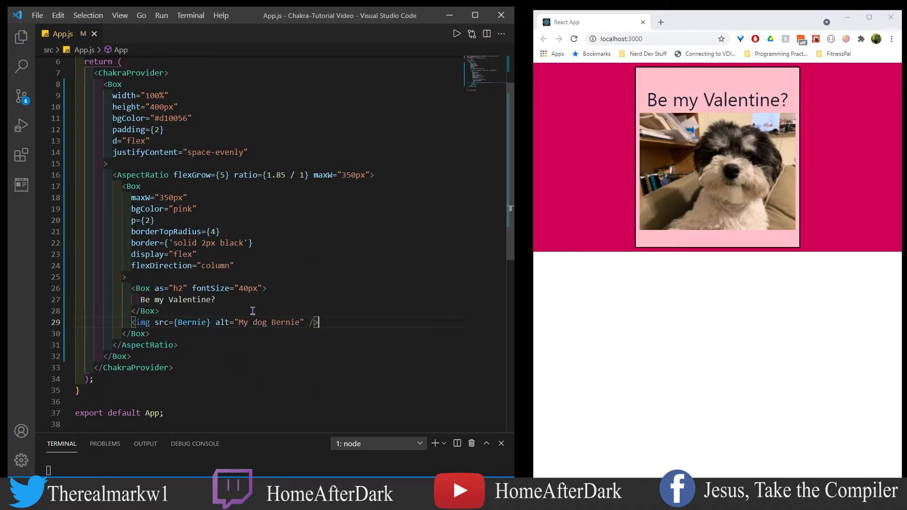
mouse_move(162, 322)
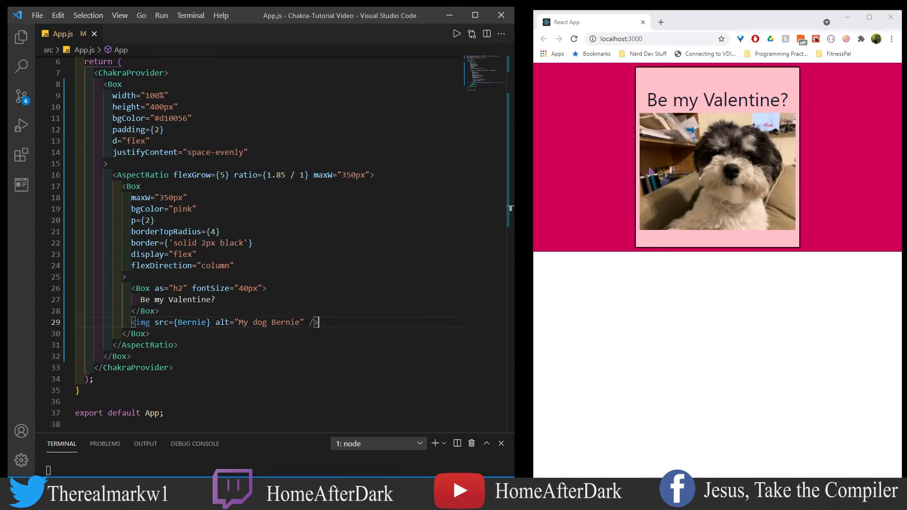
mouse_move(704, 156)
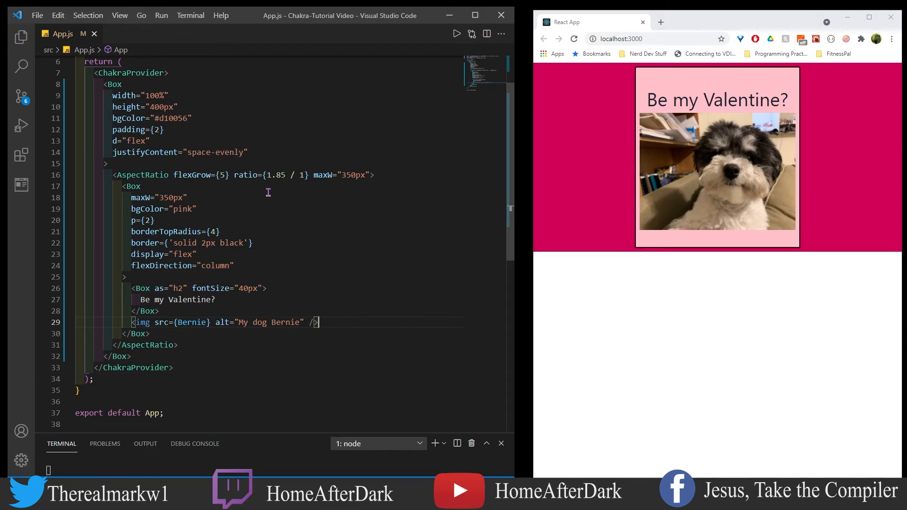
mouse_move(155, 193)
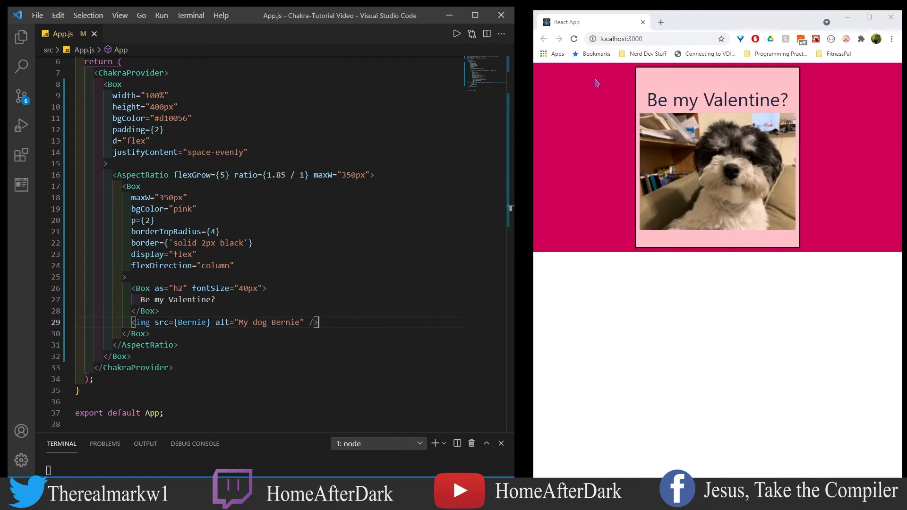
mouse_move(501, 149)
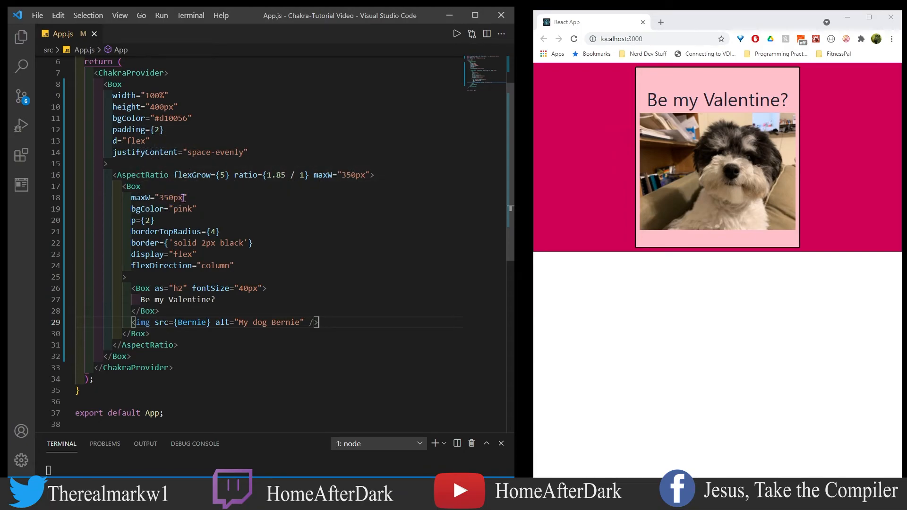
mouse_move(193, 197)
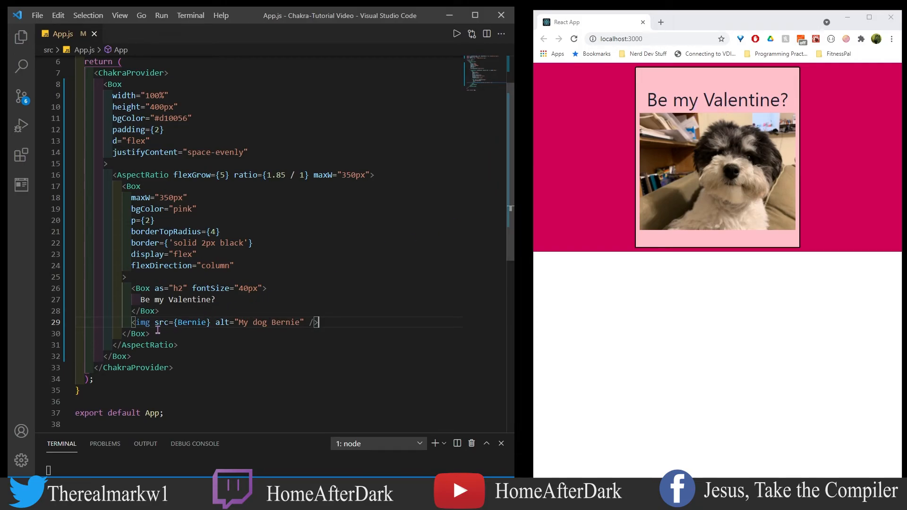
mouse_move(192, 322)
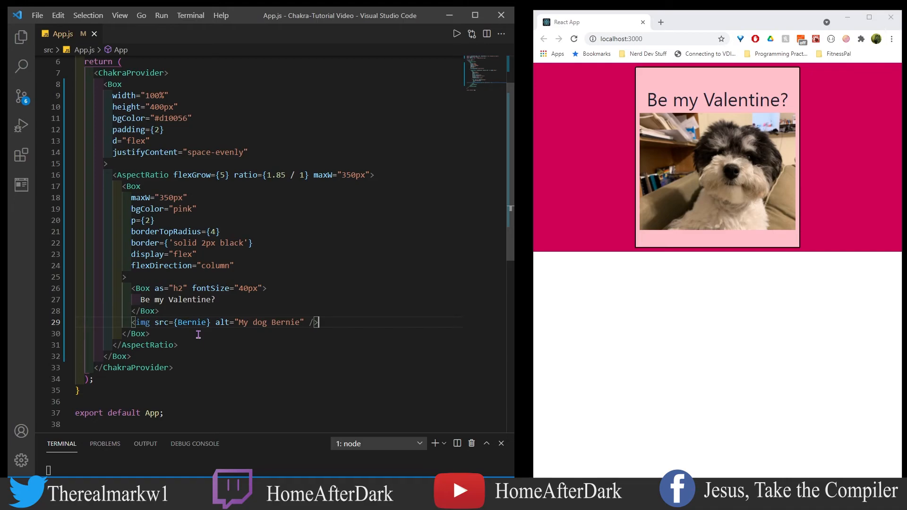
mouse_move(220, 345)
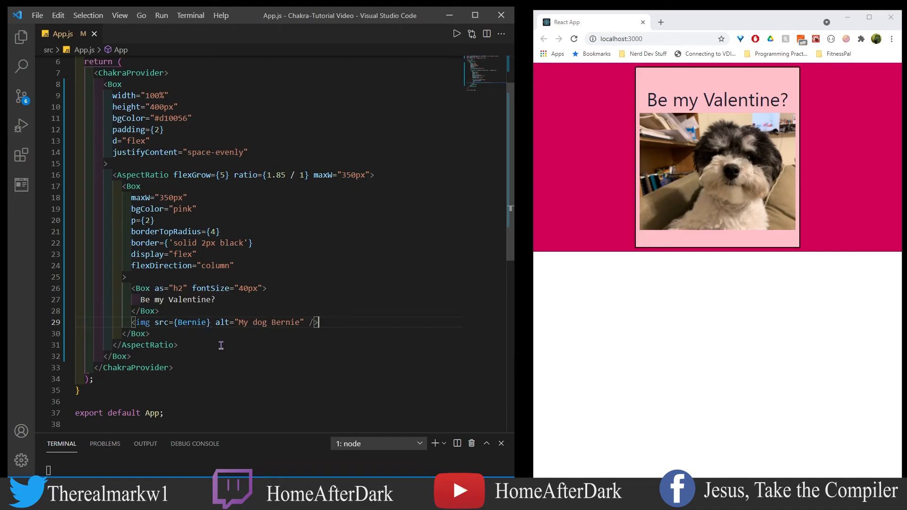
Add a button Box with bgColor #d7837f, alignSelf and a solid black border
text(<Box)
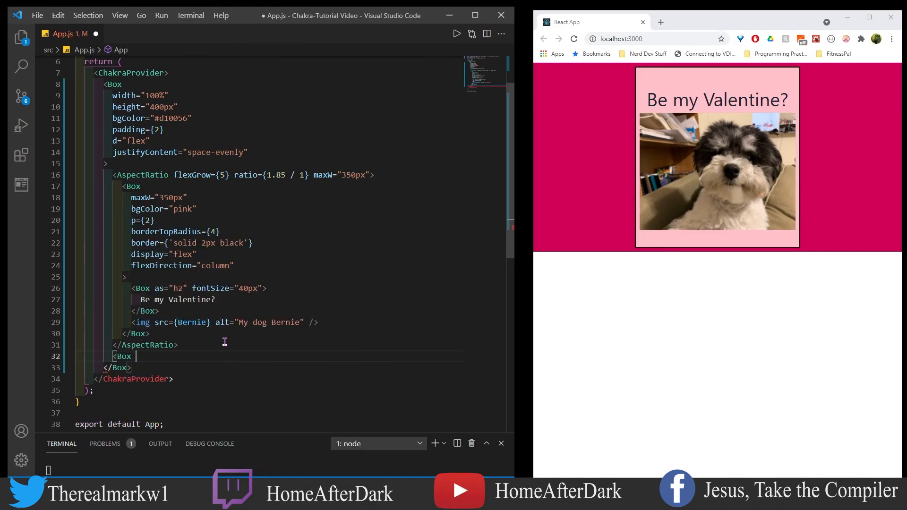
text(as="button")
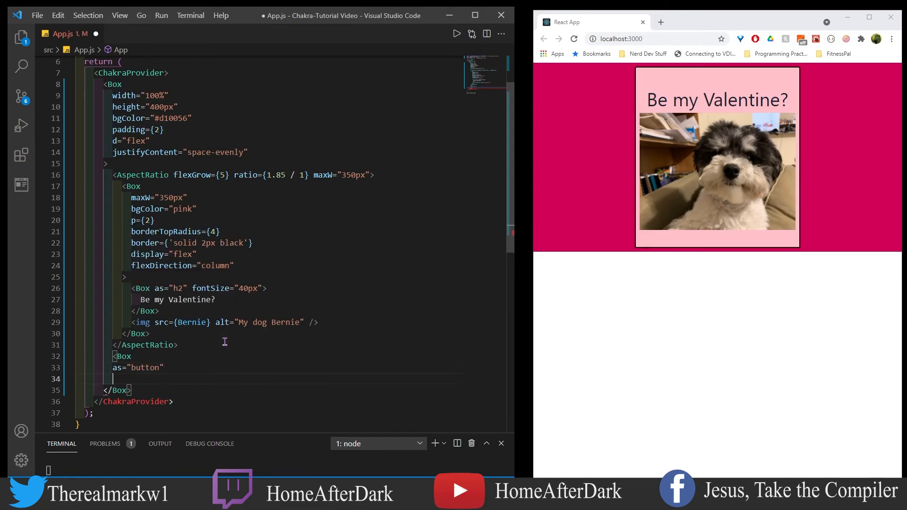
text(bgColor=")
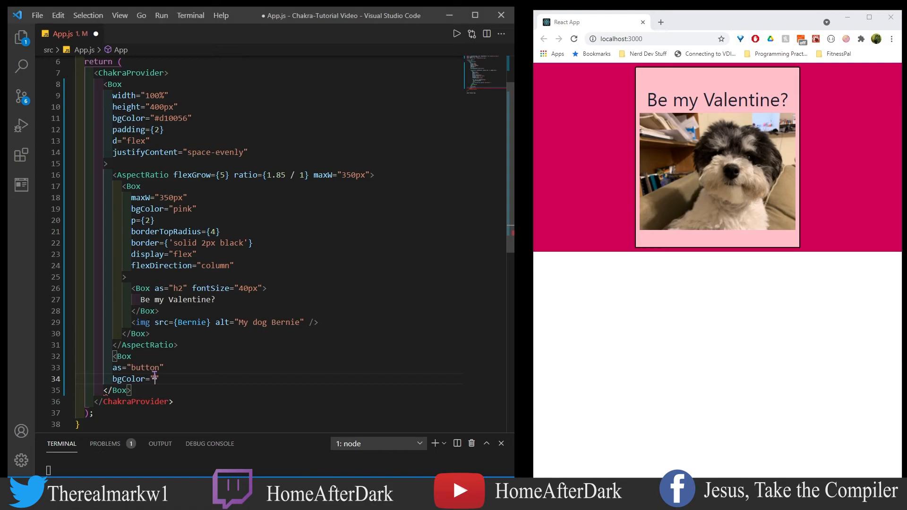
text(alignSelf="center")
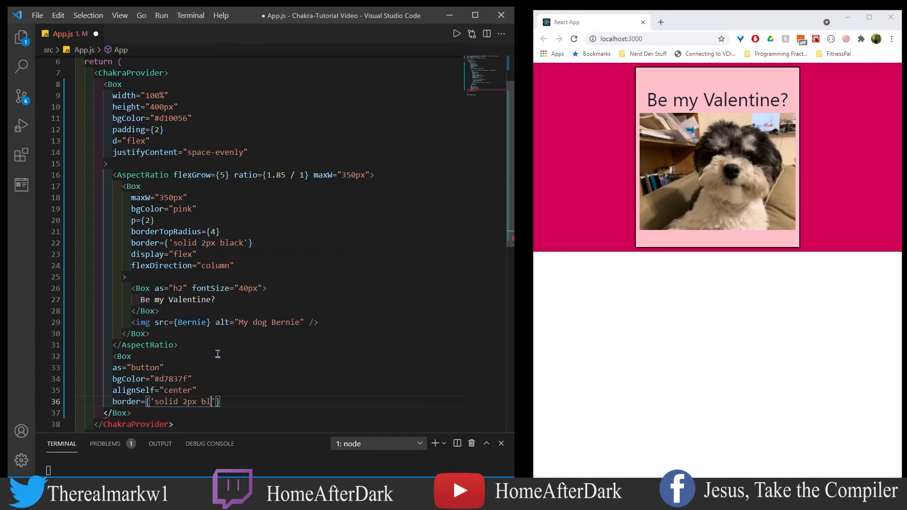
text(black'})
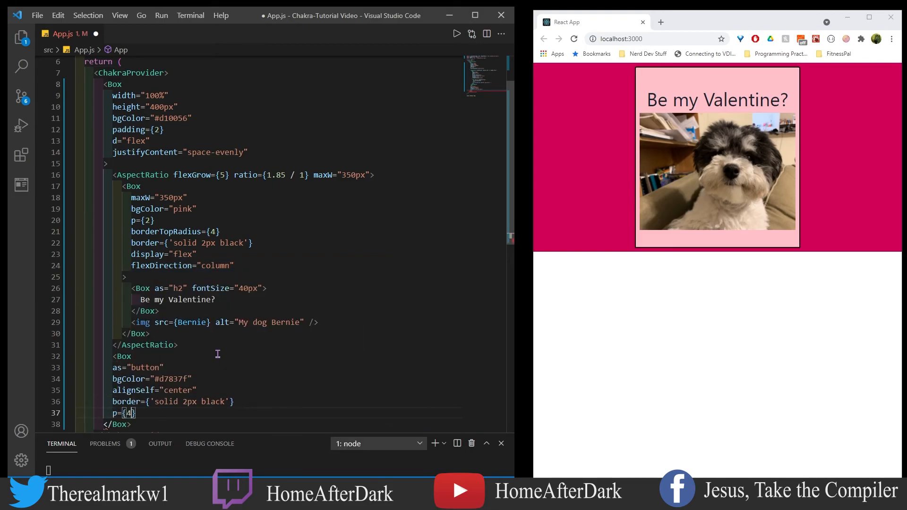
Give the button white text, font size, padding and an onClick alert 'I wanna'
text(color)
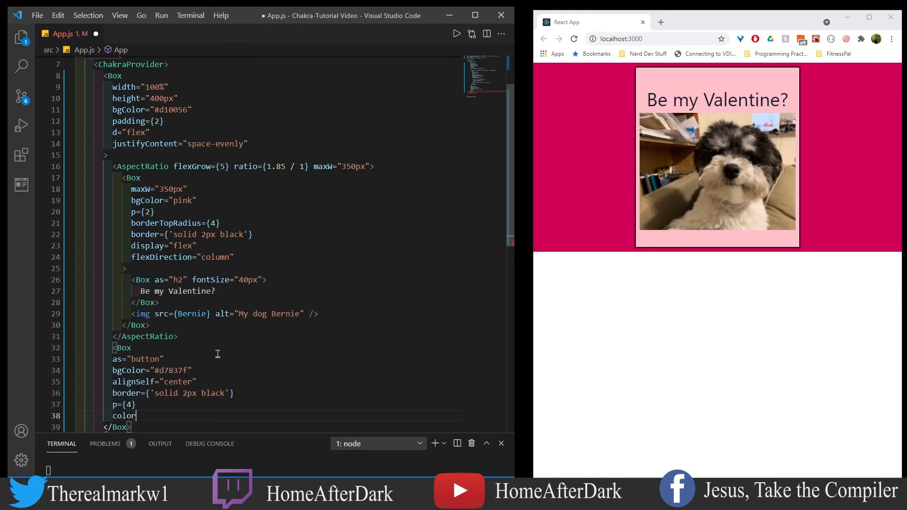
text(fontSize="2")
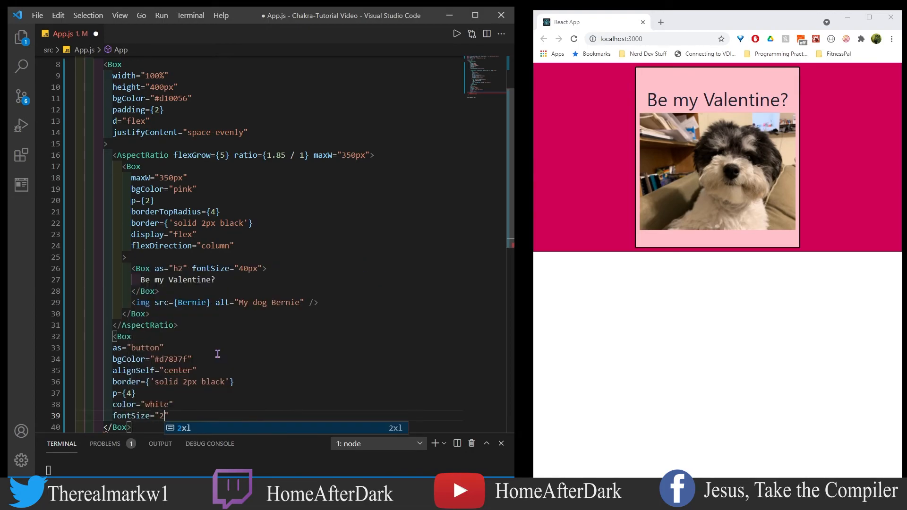
text(px)
click(282, 426)
text(onClick={()
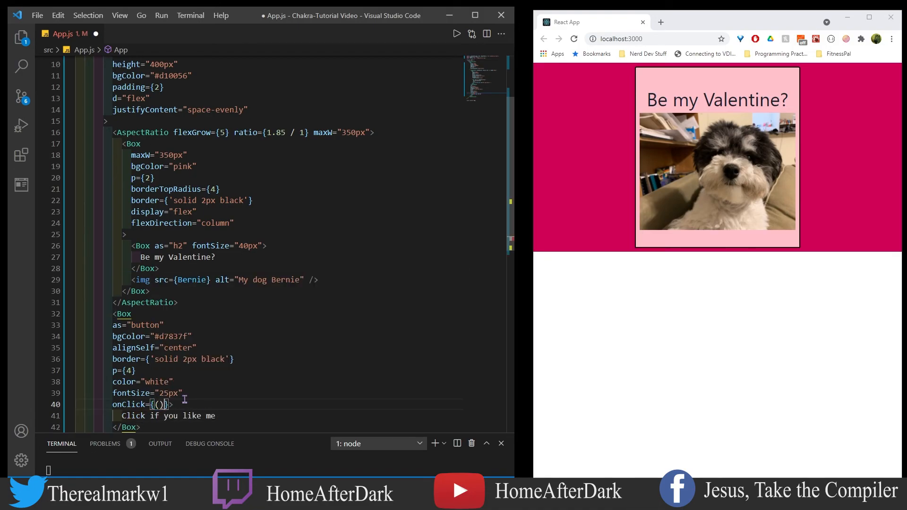
text(alert('I wanna'))
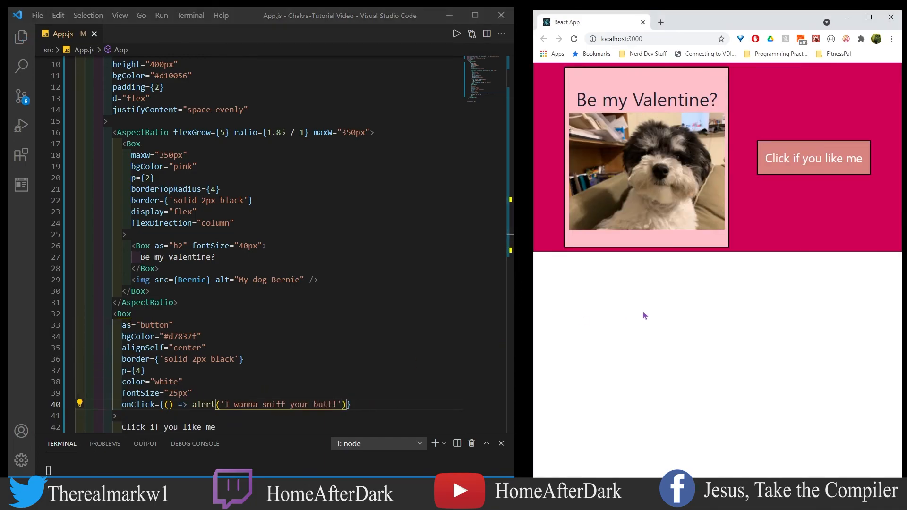
scroll(down, 3)
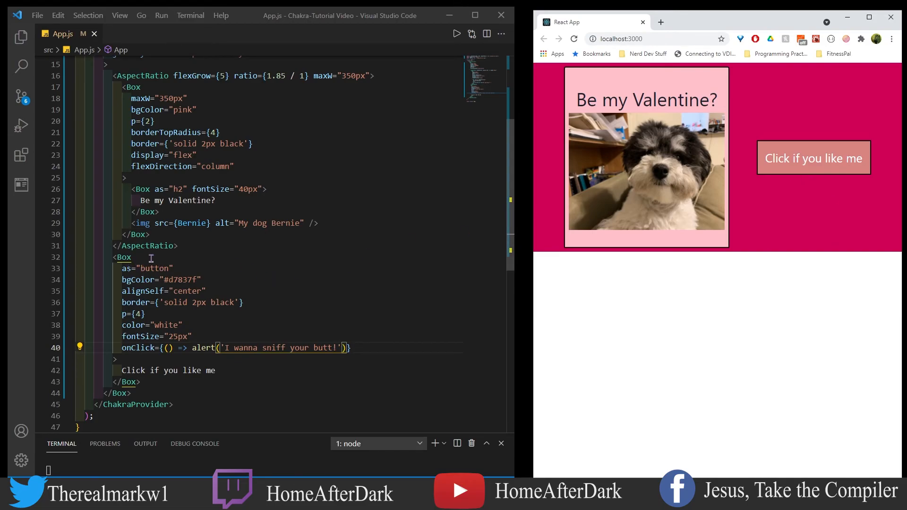
mouse_move(146, 262)
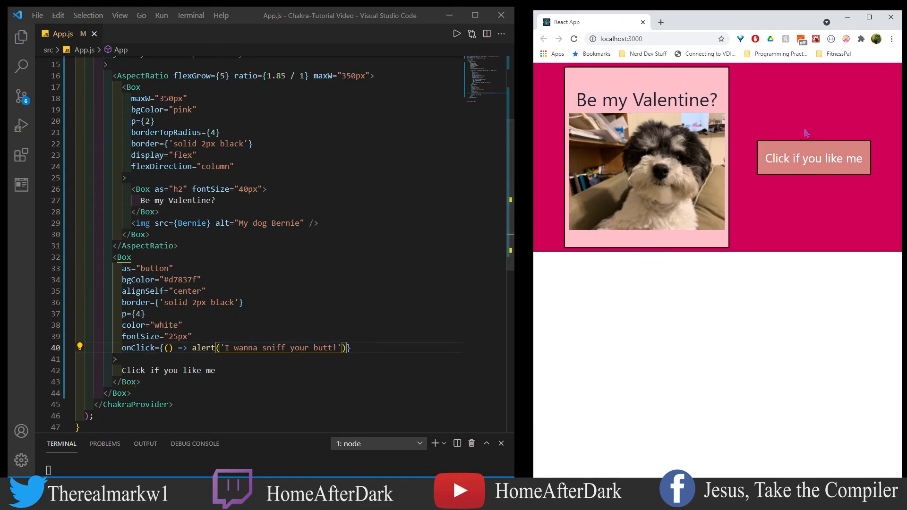
mouse_move(802, 172)
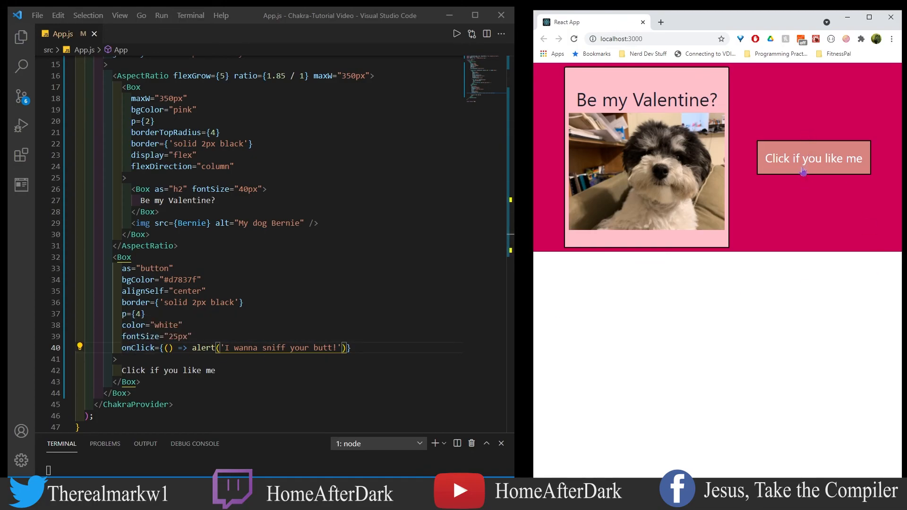
click(811, 158)
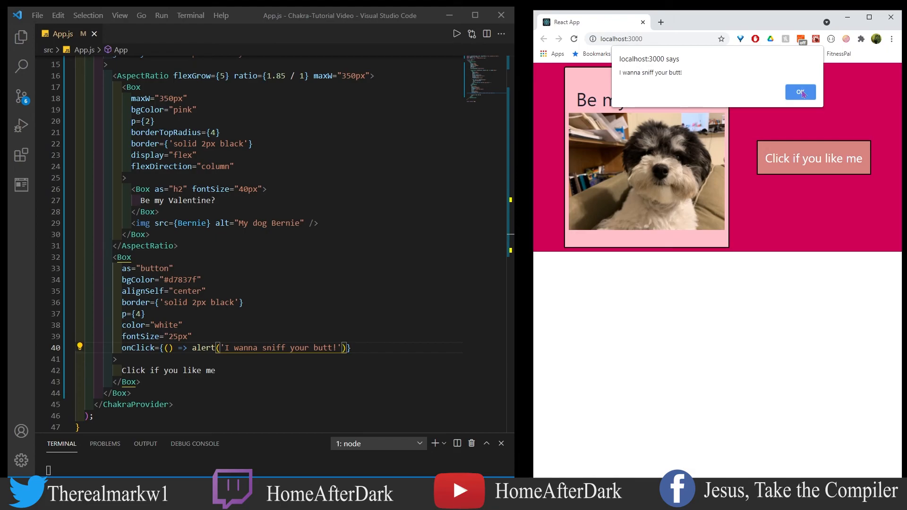
click(800, 92)
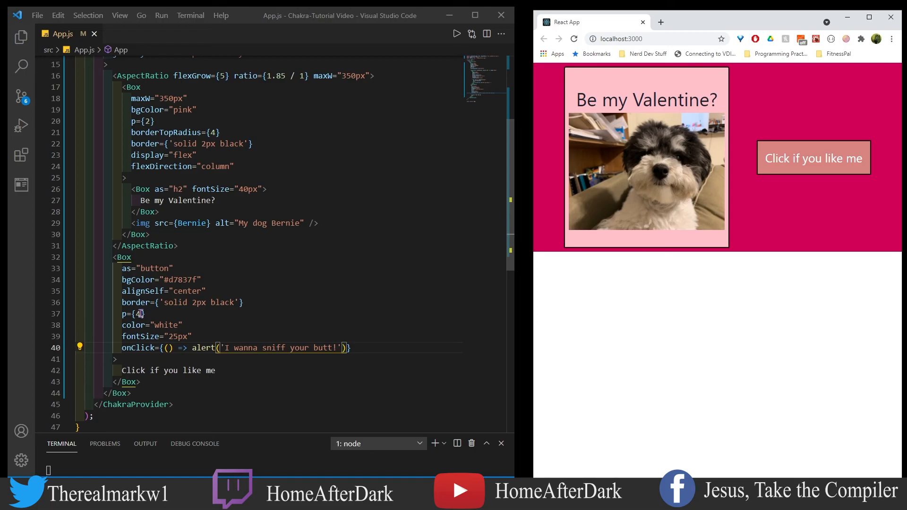
mouse_move(127, 314)
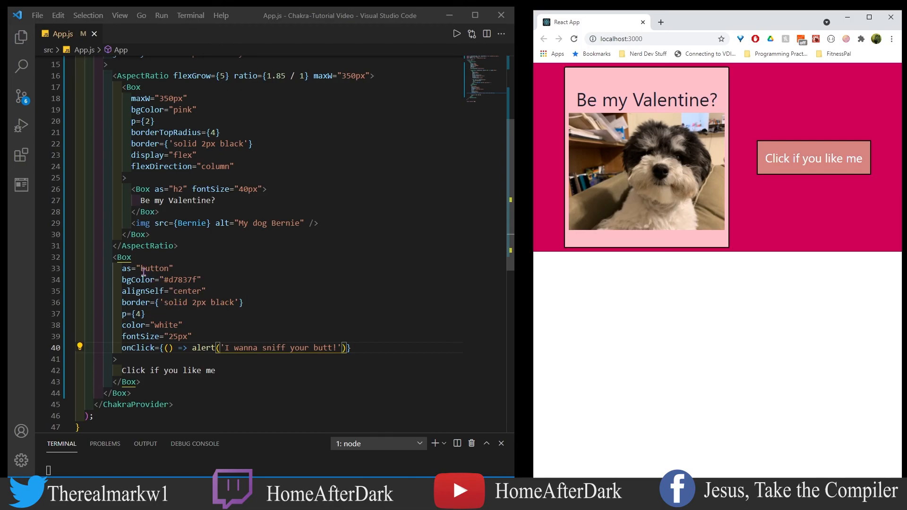
mouse_move(240, 267)
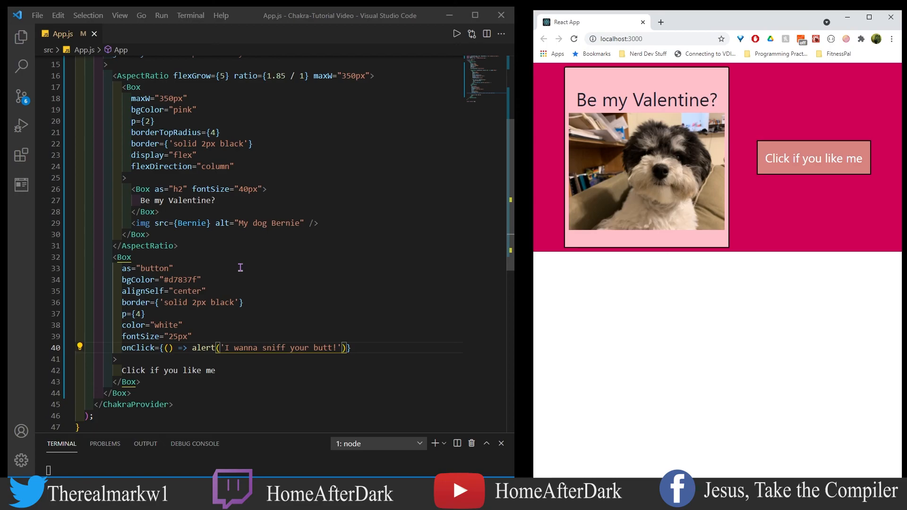
mouse_move(143, 186)
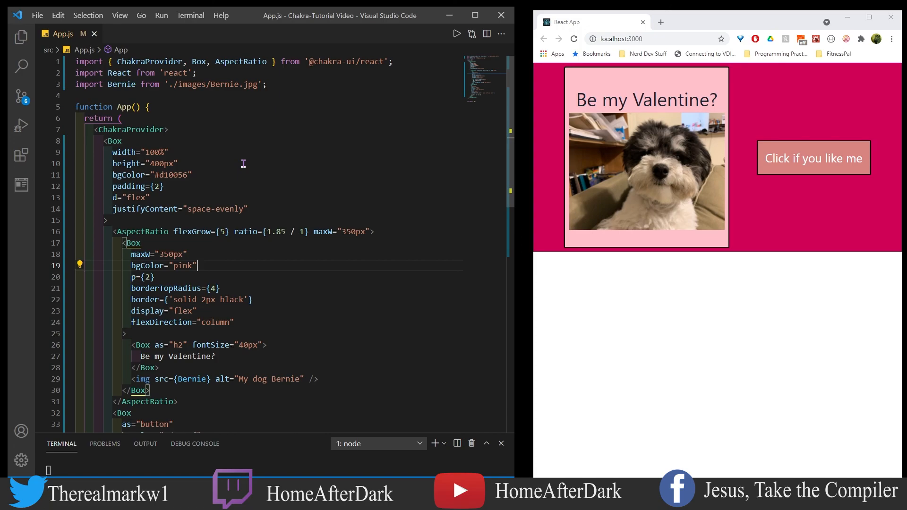
mouse_move(245, 166)
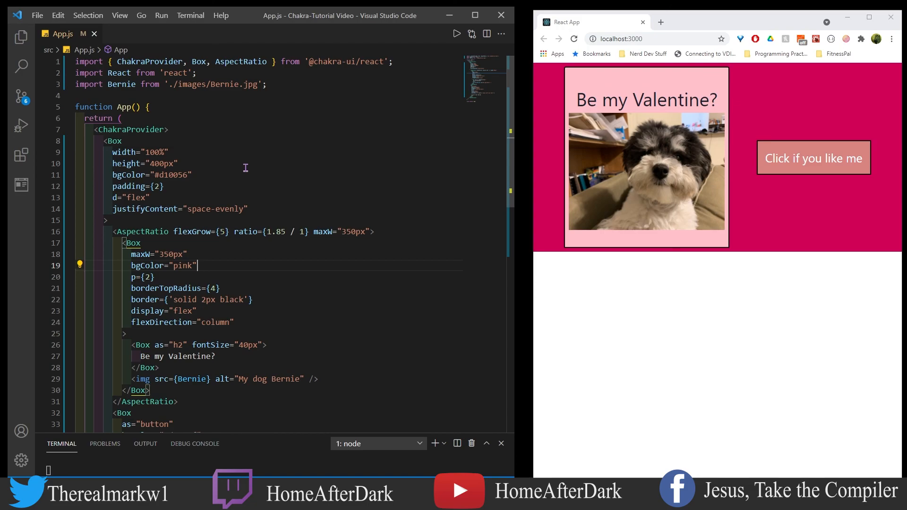
scroll(down, 3)
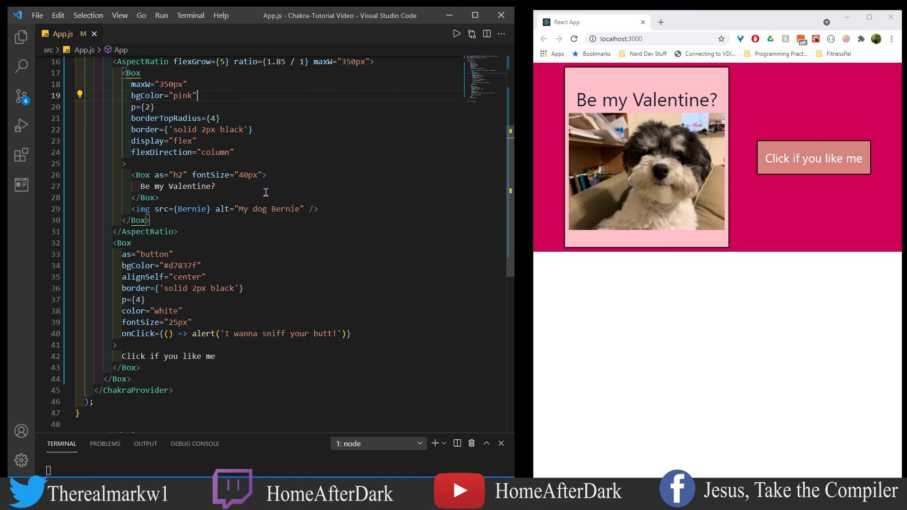